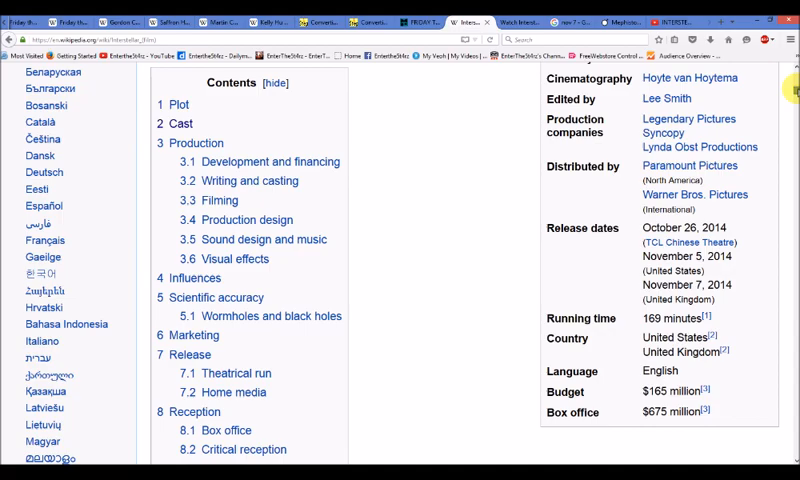
Scroll the Interstellar article down to the infobox's November 5, 2014 United States release date.
{"action": "scroll", "scroll_direction": "up", "scroll_amount": 3}
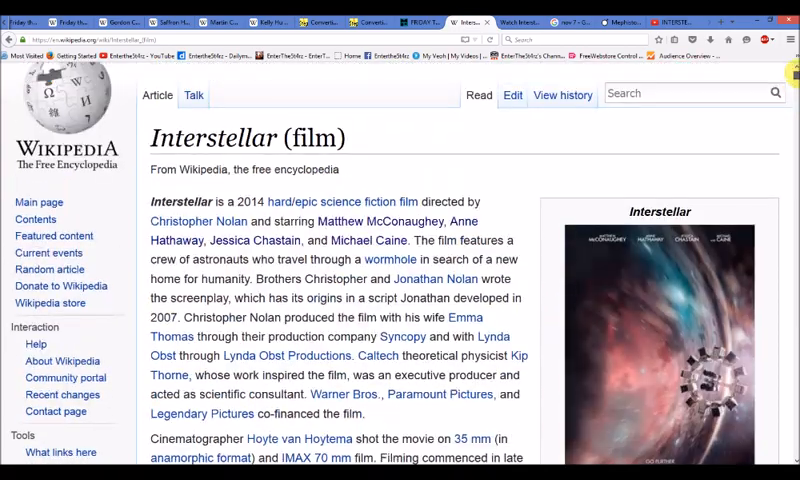
{"action": "scroll", "scroll_direction": "down", "scroll_amount": 3}
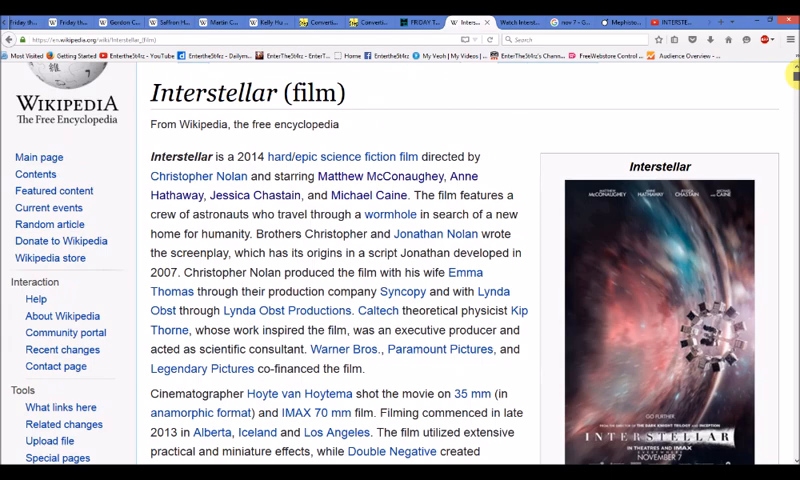
{"action": "scroll", "scroll_direction": "down", "scroll_amount": 3}
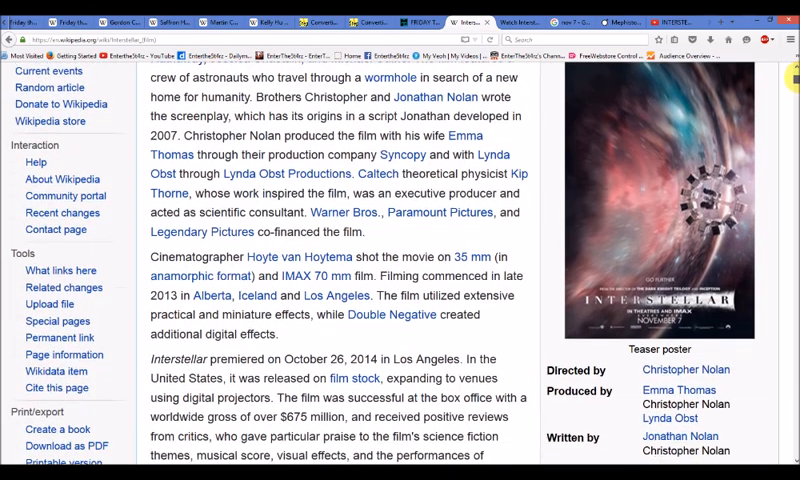
{"action": "scroll", "scroll_direction": "down", "scroll_amount": 3}
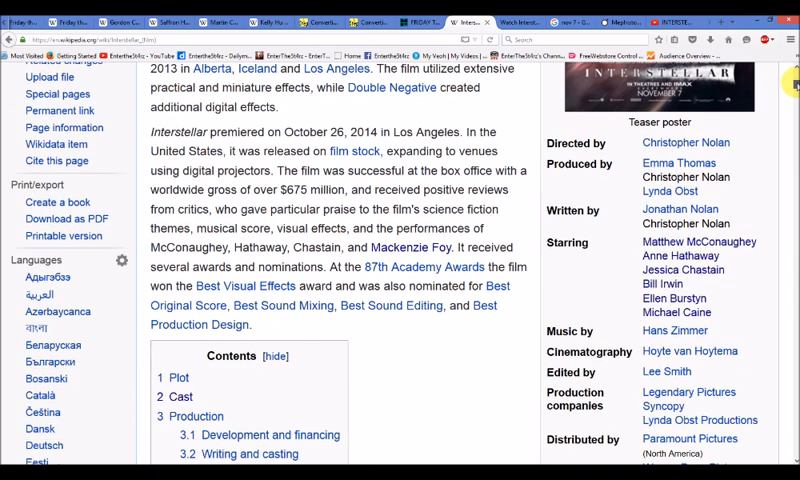
{"action": "scroll", "scroll_direction": "down", "scroll_amount": 3}
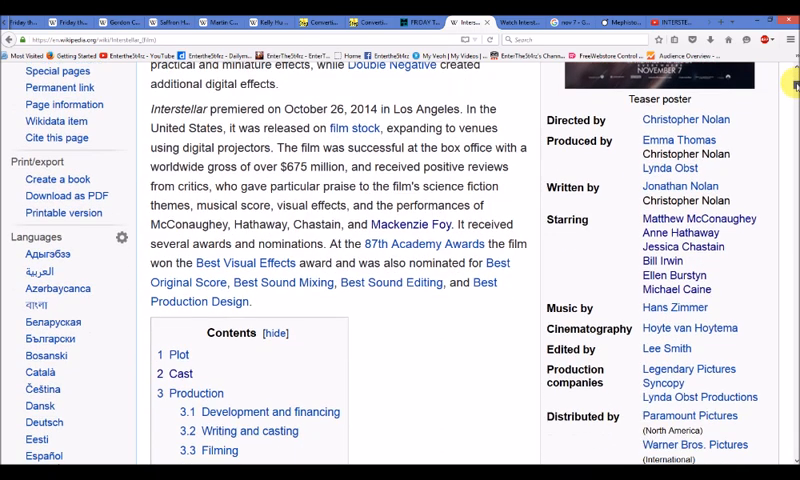
{"action": "scroll", "scroll_direction": "down", "scroll_amount": 3}
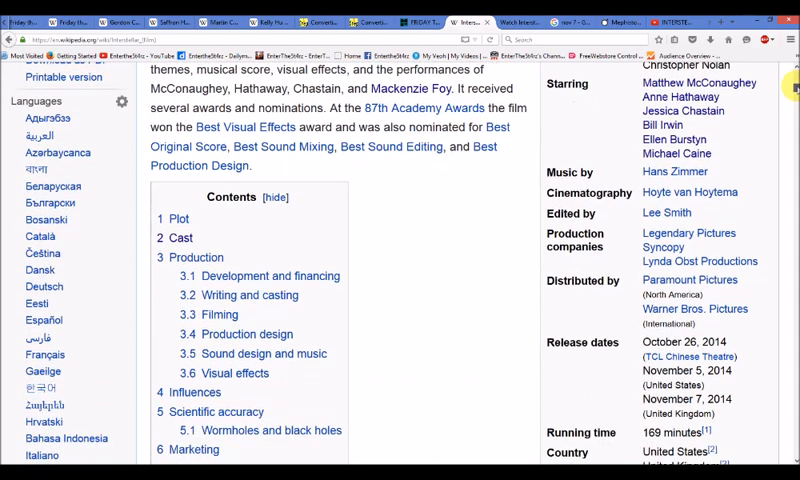
{"action": "scroll", "scroll_direction": "down", "scroll_amount": 3}
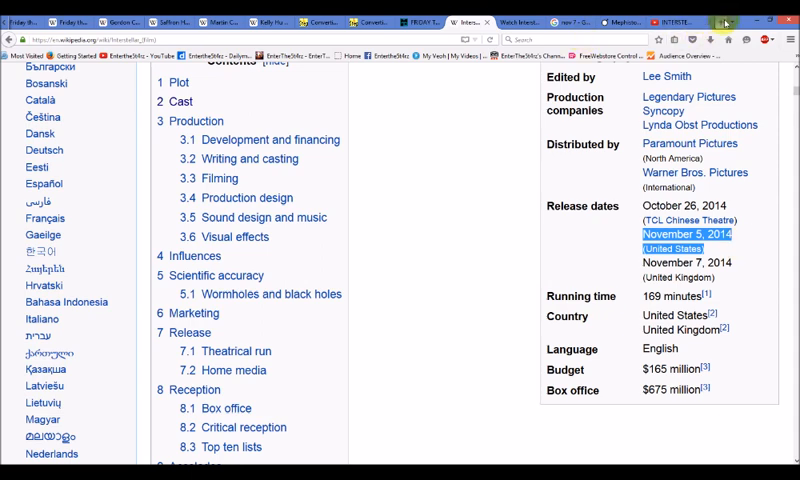
{"action": "left_click", "coordinate": [724, 20]}
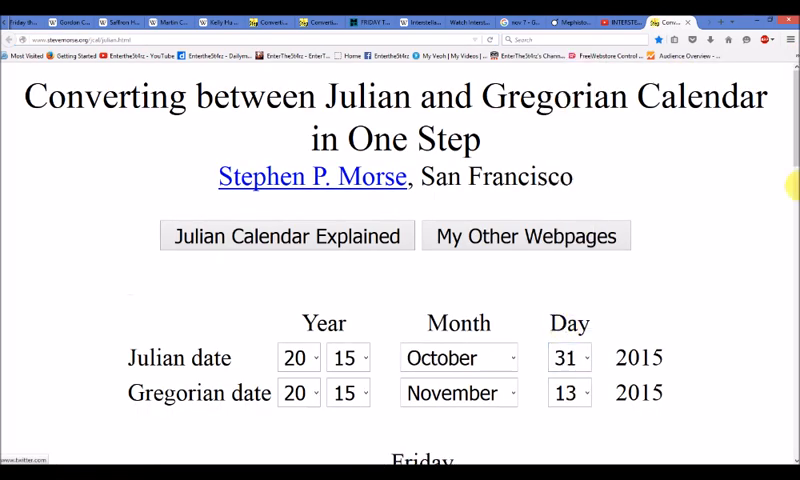
{"action": "scroll", "scroll_direction": "down", "scroll_amount": 3}
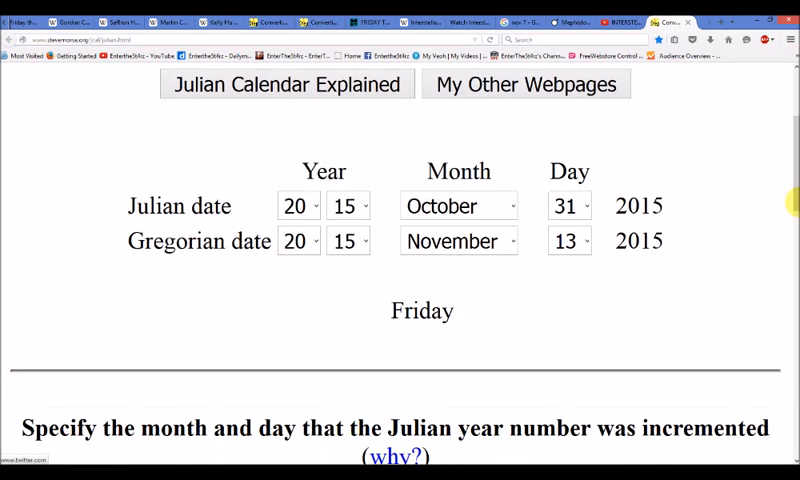
{"action": "mouse_move", "coordinate": [488, 160]}
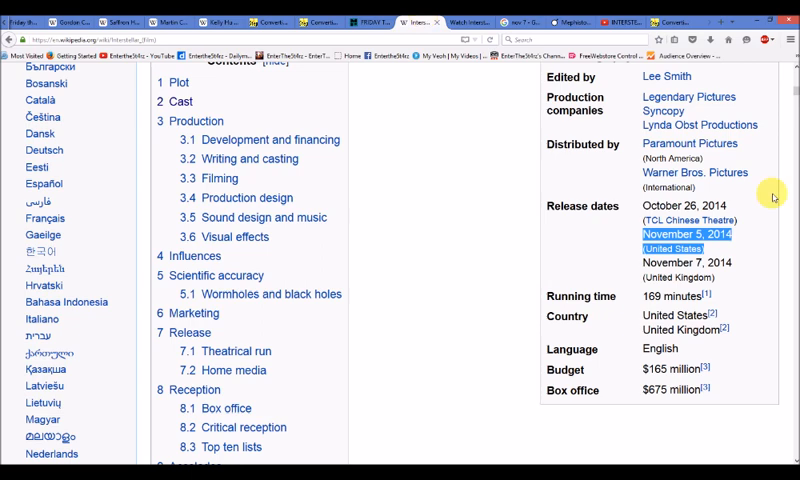
{"action": "mouse_move", "coordinate": [772, 196]}
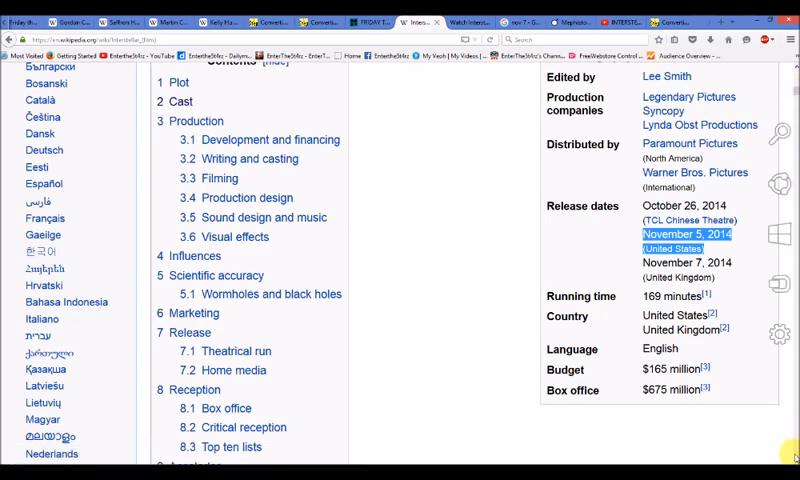
{"action": "mouse_move", "coordinate": [686, 428]}
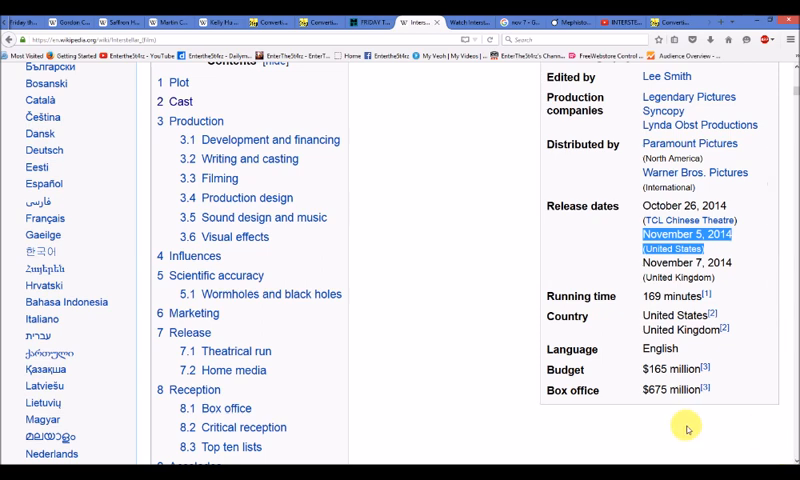
Jump to the Cast section from the article's Contents box.
{"action": "left_click", "coordinate": [180, 102]}
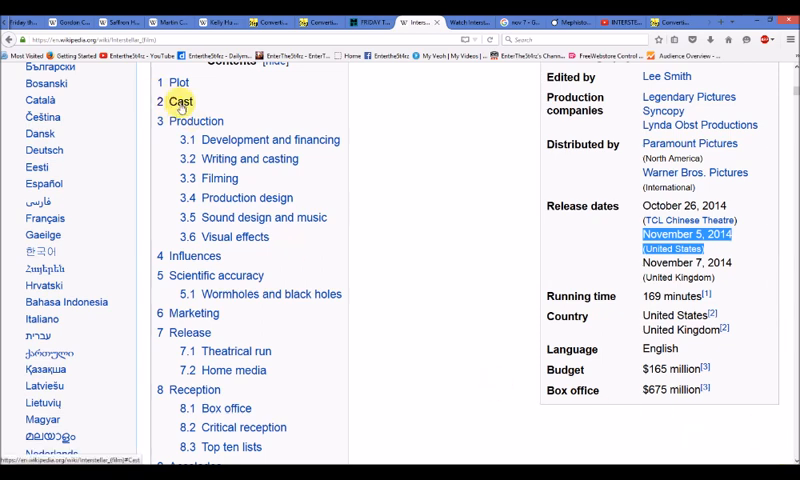
{"action": "left_click", "coordinate": [178, 100]}
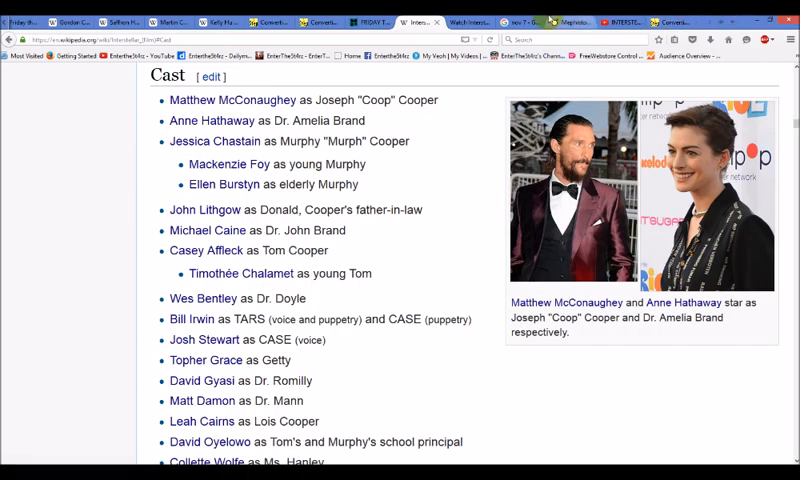
{"action": "left_click", "coordinate": [548, 22]}
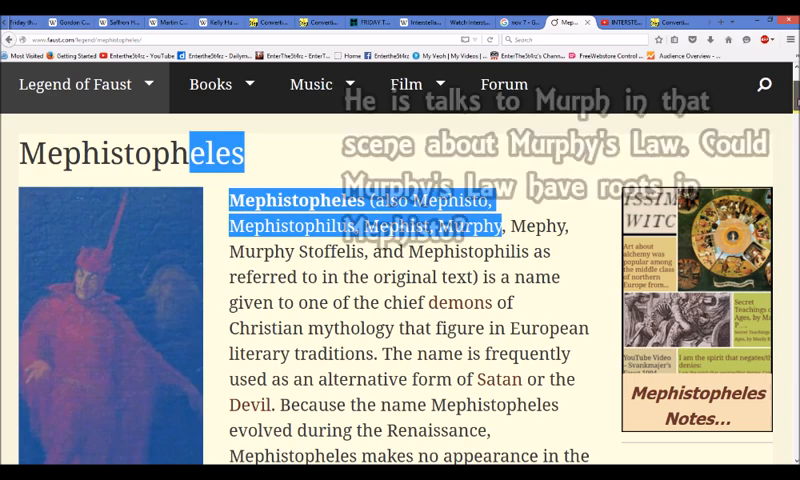
{"action": "scroll", "scroll_direction": "down", "scroll_amount": 3}
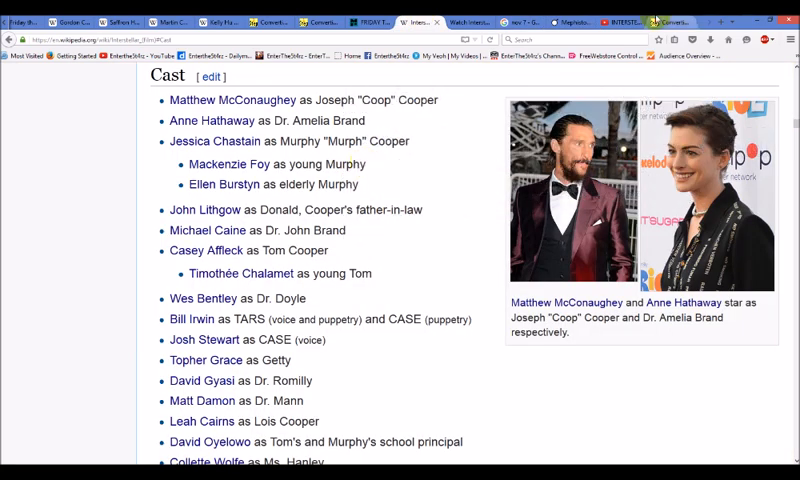
Search Google for 'mephisto company' in a new tab and scan the results.
{"action": "left_click", "coordinate": [726, 22]}
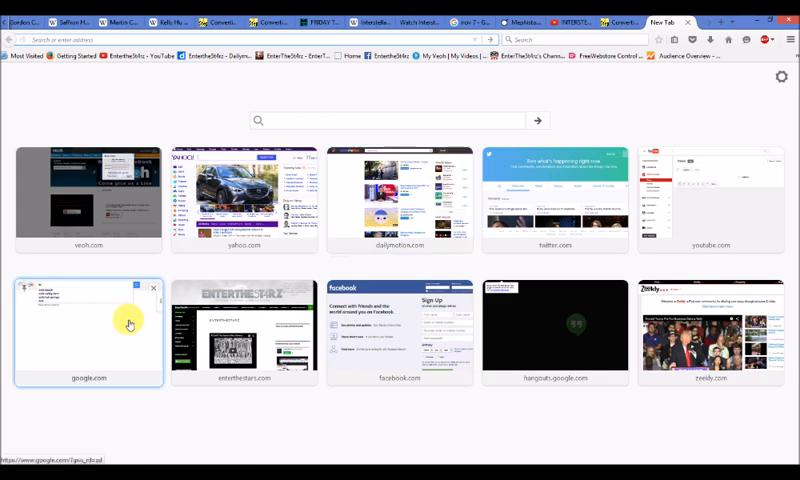
{"action": "left_click", "coordinate": [84, 330]}
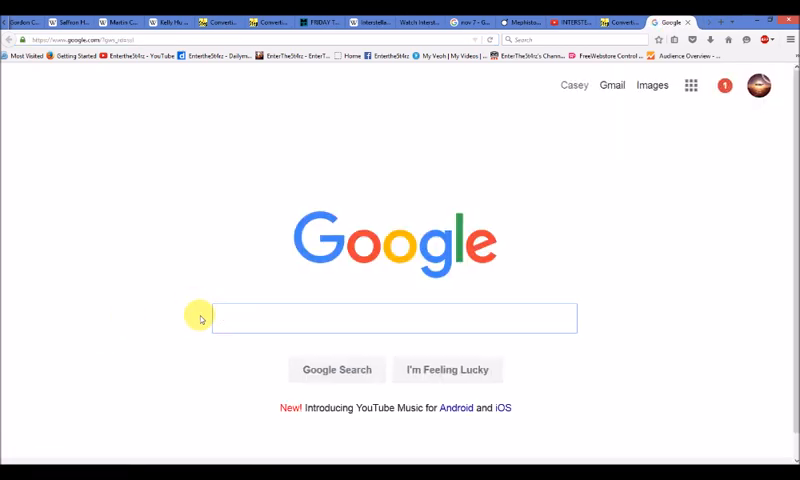
{"action": "type", "text": "mephisto company"}
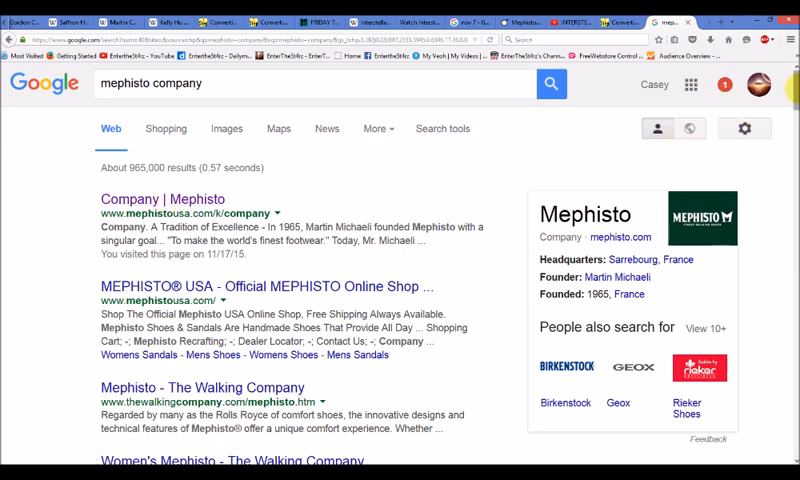
{"action": "scroll", "scroll_direction": "down", "scroll_amount": 3}
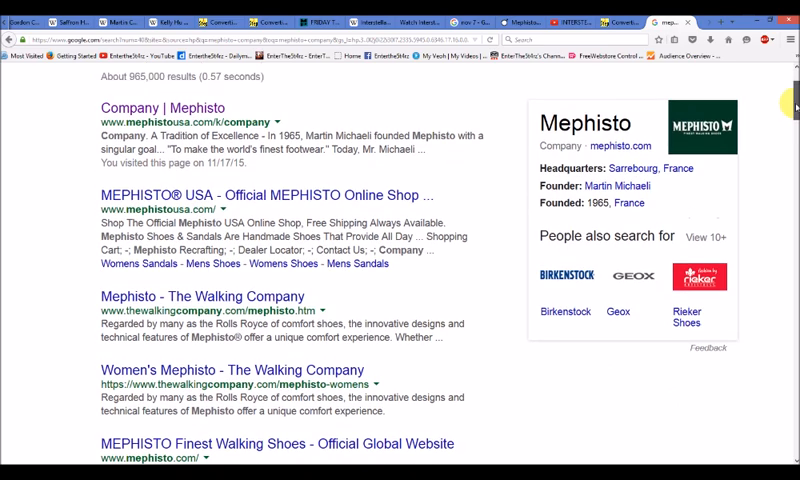
{"action": "scroll", "scroll_direction": "down", "scroll_amount": 3}
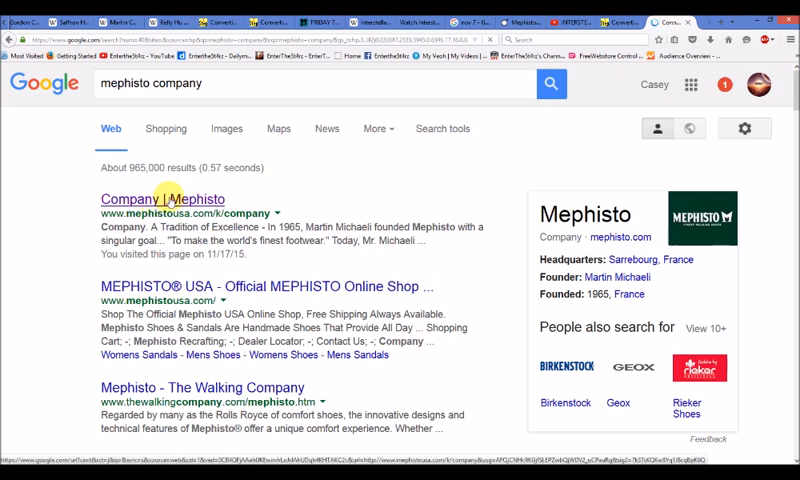
Open the Mephisto company page and find 'Fran' to check its French origin.
{"action": "left_click", "coordinate": [156, 200]}
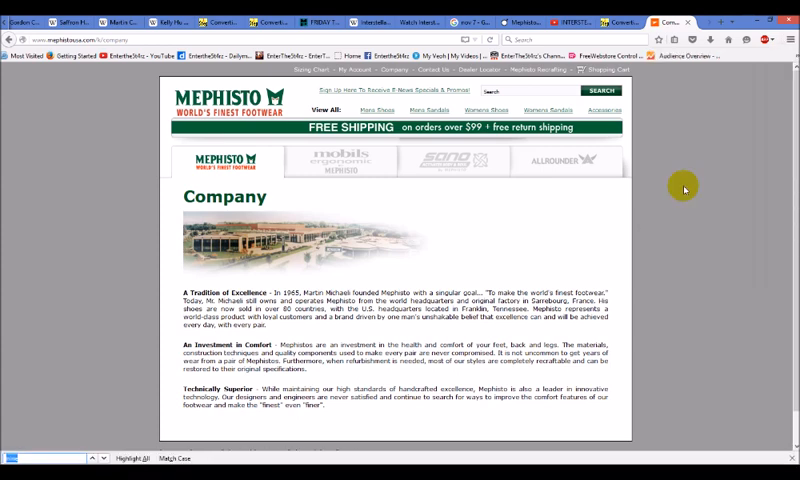
{"action": "type", "text": "Fran"}
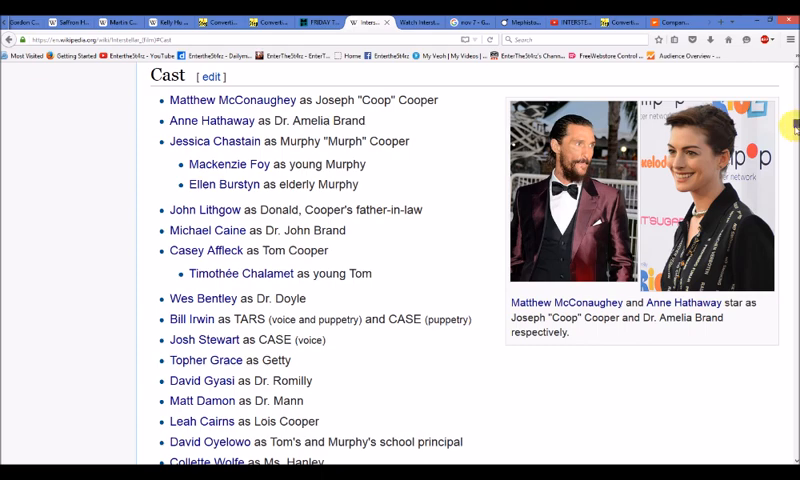
Switch to the YouTube video and scroll its description through THE SCRIPT and ANOTHER SCENE sections.
{"action": "scroll", "scroll_direction": "up", "scroll_amount": 3}
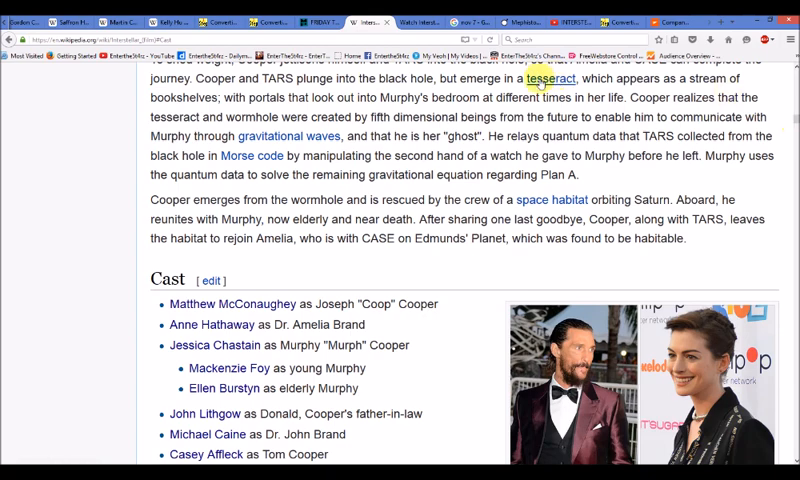
{"action": "left_click", "coordinate": [564, 24]}
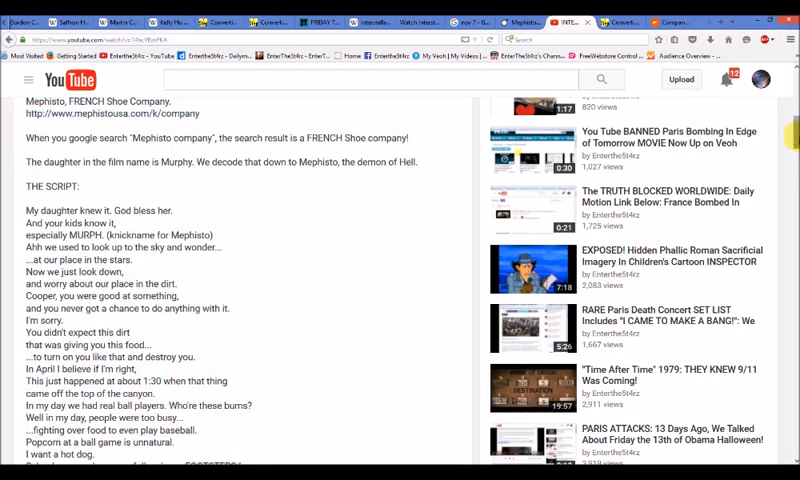
{"action": "scroll", "scroll_direction": "down", "scroll_amount": 3}
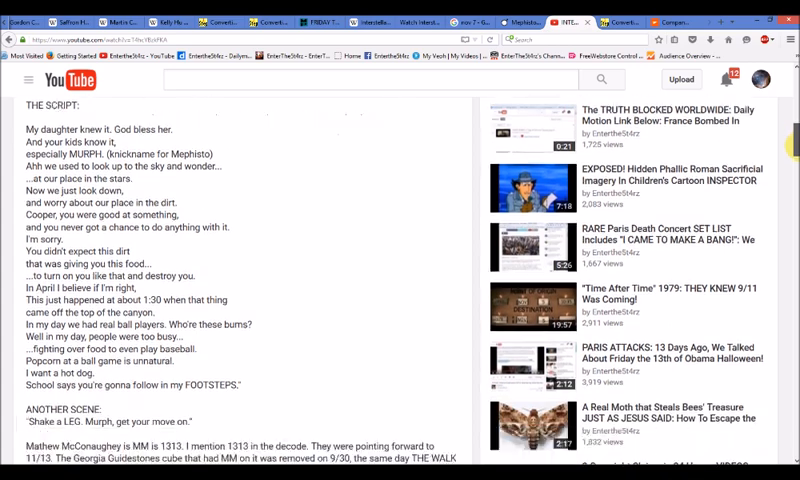
{"action": "scroll", "scroll_direction": "down", "scroll_amount": 3}
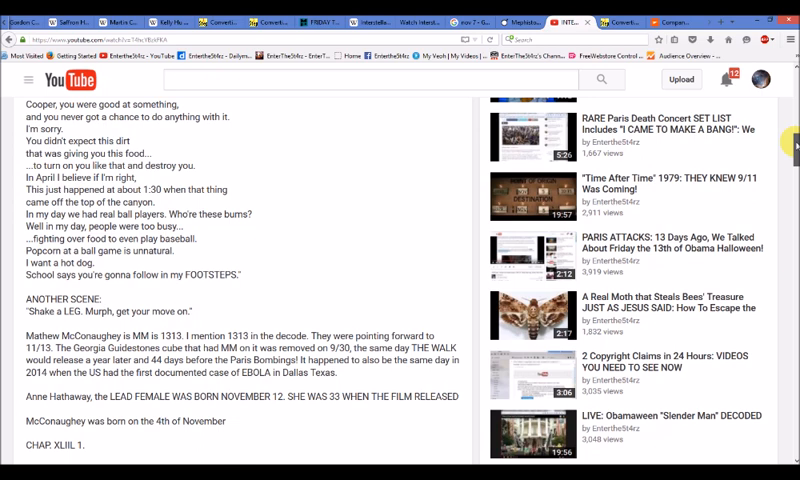
{"action": "scroll", "scroll_direction": "up", "scroll_amount": 3}
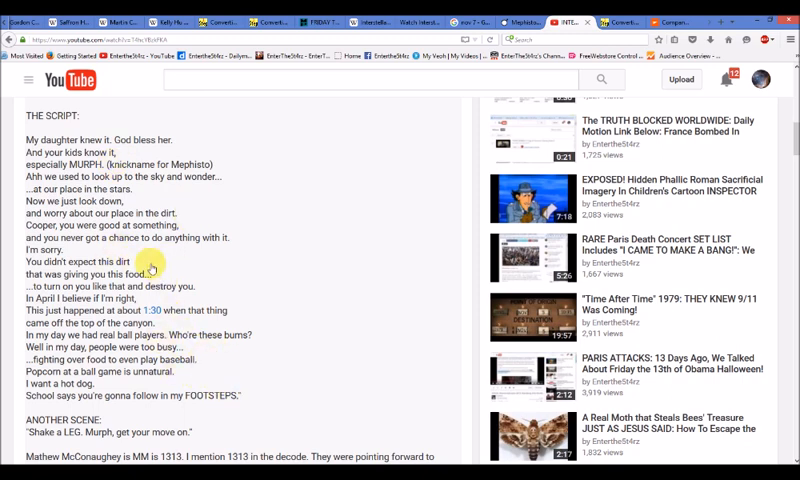
{"action": "mouse_move", "coordinate": [288, 398]}
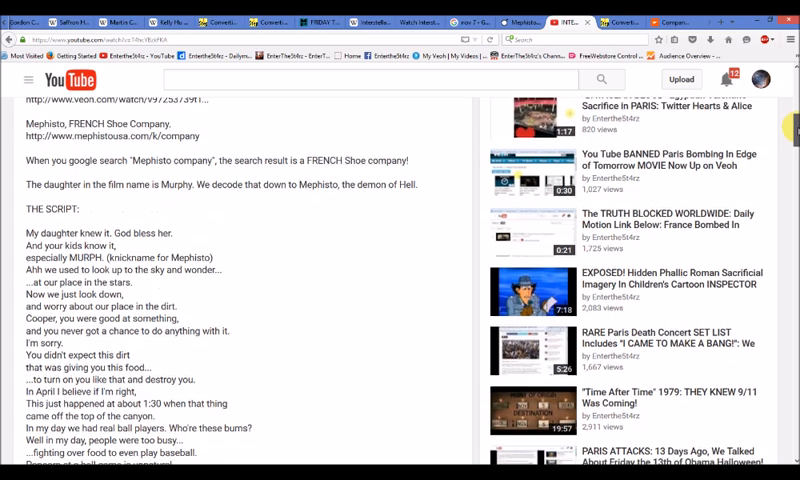
{"action": "scroll", "scroll_direction": "down", "scroll_amount": 3}
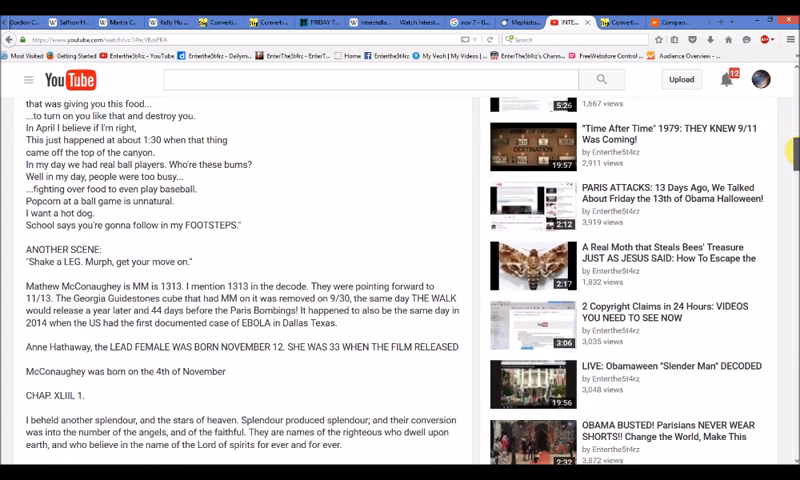
{"action": "scroll", "scroll_direction": "down", "scroll_amount": 3}
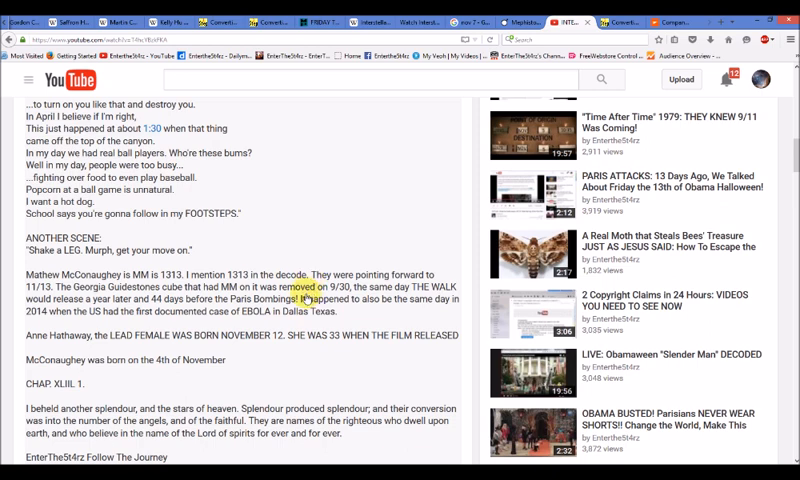
{"action": "mouse_move", "coordinate": [356, 150]}
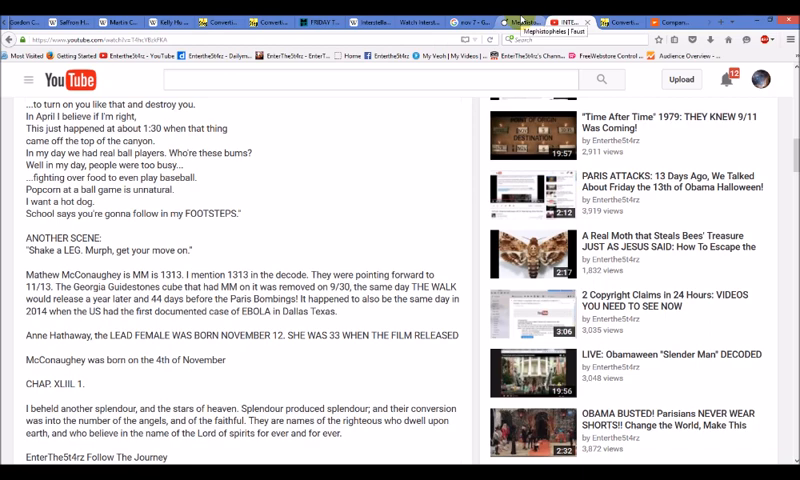
Switch to the Mephistopheles Wikipedia article listing its alternative names.
{"action": "left_click", "coordinate": [528, 22]}
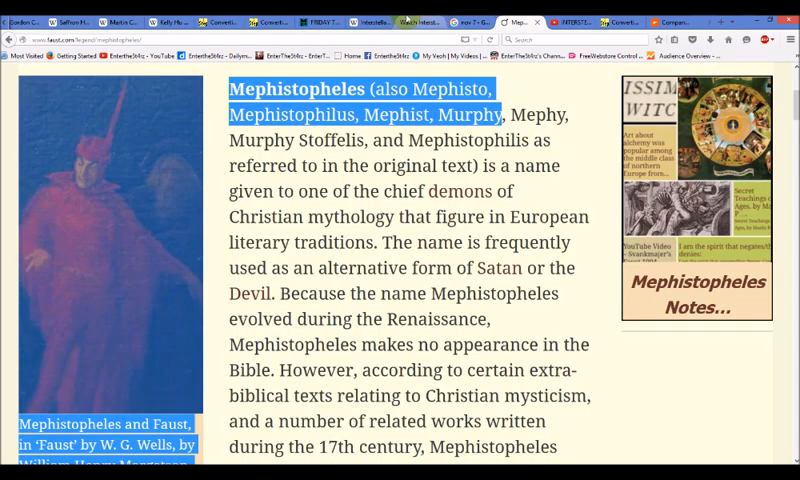
{"action": "left_click", "coordinate": [384, 18]}
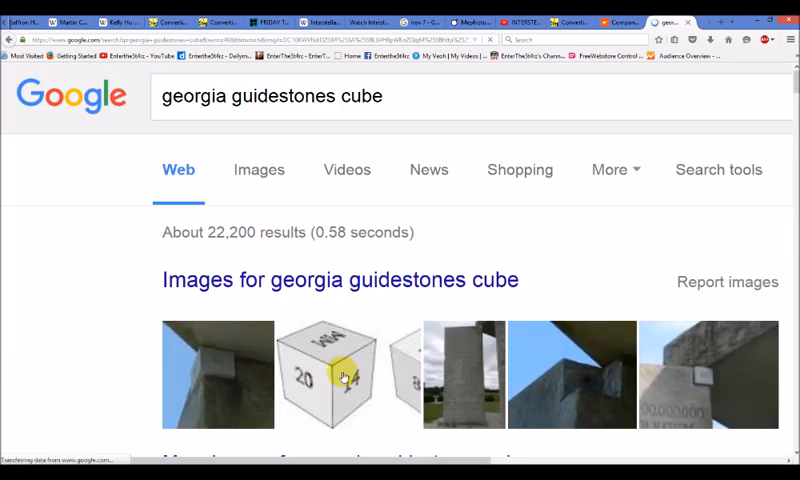
View the Georgia Guidestones cube image on its own via View Image.
{"action": "left_click", "coordinate": [328, 376]}
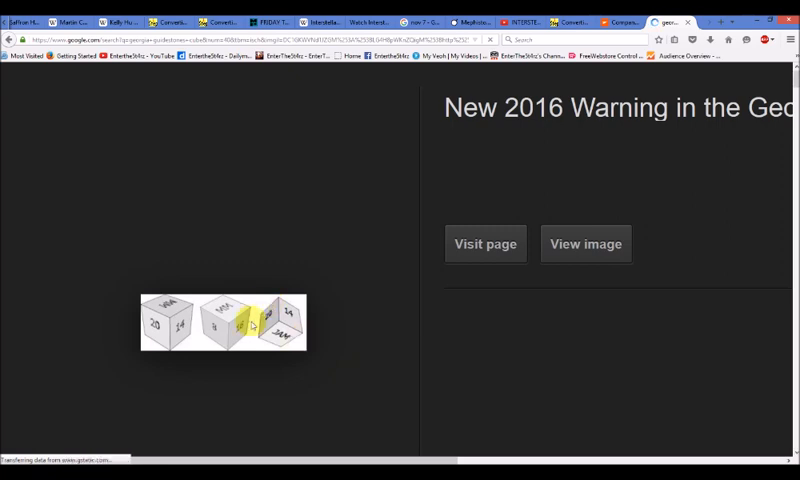
{"action": "right_click", "coordinate": [250, 324]}
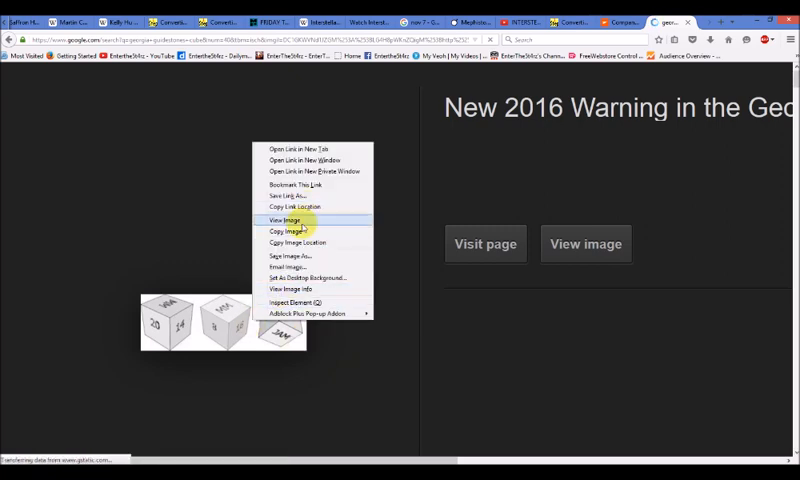
{"action": "left_click", "coordinate": [296, 216]}
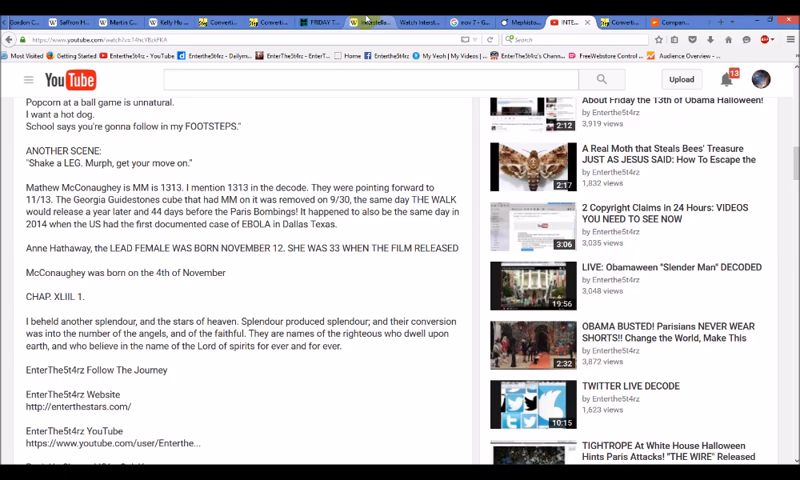
{"action": "left_click", "coordinate": [360, 22]}
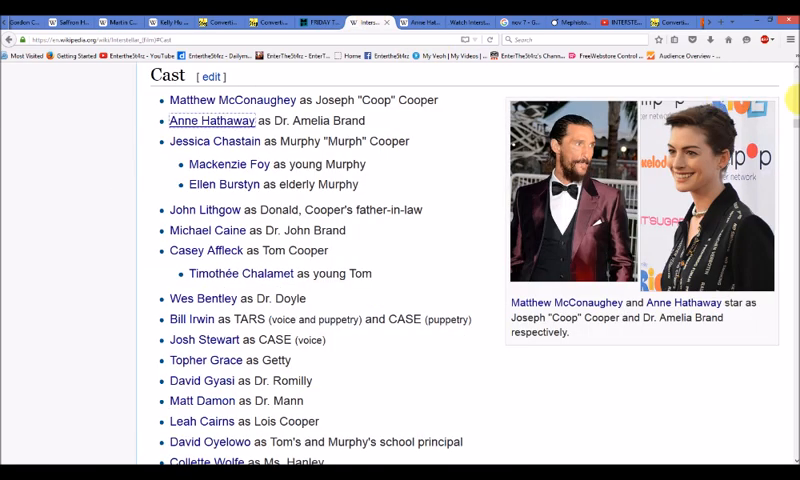
Highlight the word CASE in Bill Irwin's cast-list entry.
{"action": "scroll", "scroll_direction": "down", "scroll_amount": 3}
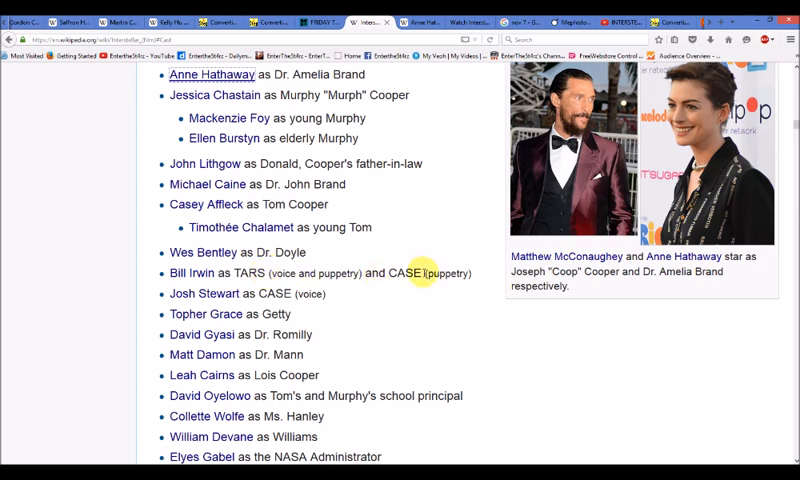
{"action": "double_click", "coordinate": [388, 272]}
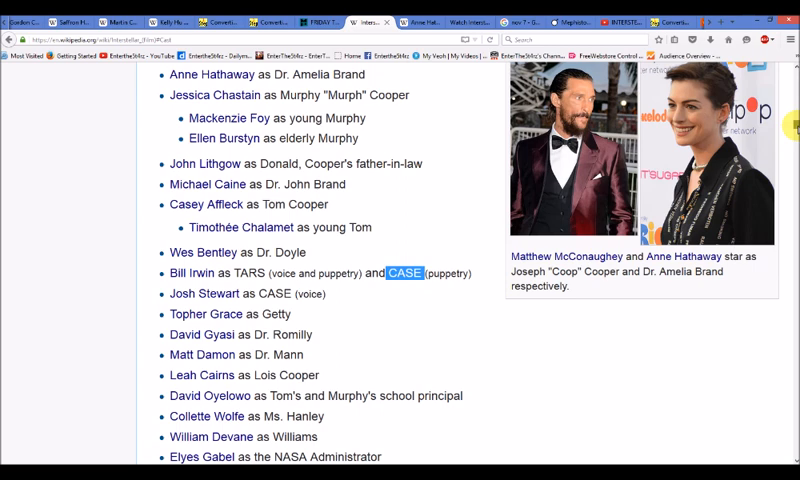
Scroll through the Interstellar cast list looking for mentions of CASE.
{"action": "scroll", "scroll_direction": "down", "scroll_amount": 3}
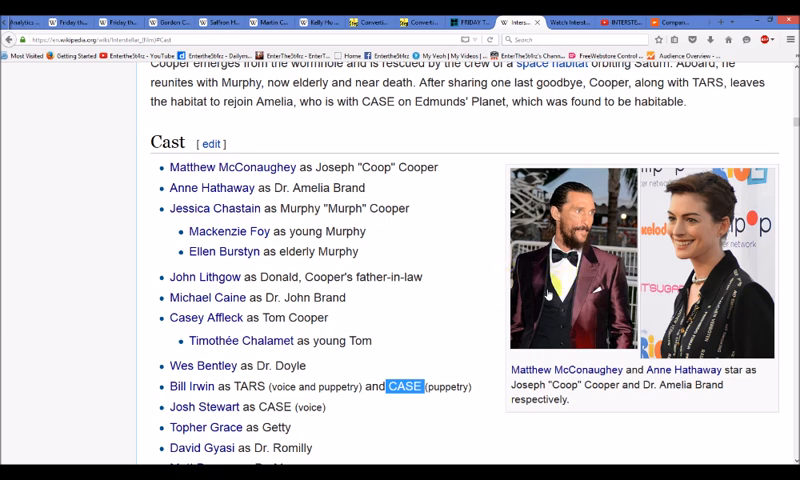
{"action": "mouse_move", "coordinate": [550, 296]}
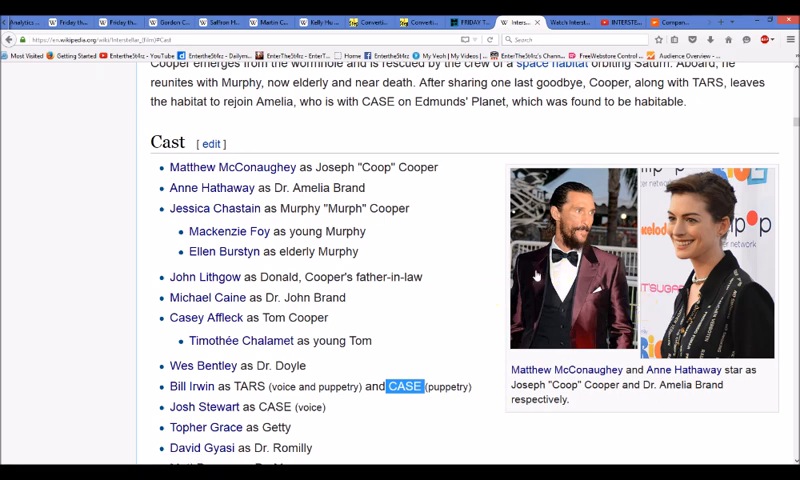
{"action": "mouse_move", "coordinate": [464, 296]}
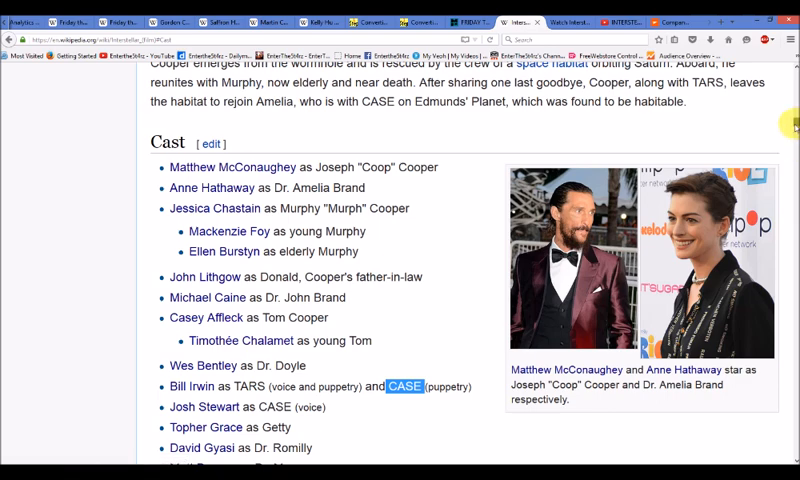
{"action": "scroll", "scroll_direction": "down", "scroll_amount": 3}
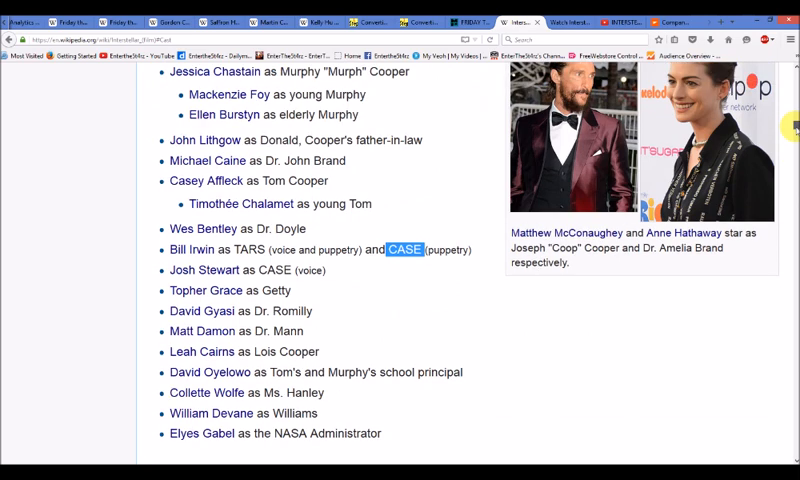
{"action": "scroll", "scroll_direction": "down", "scroll_amount": 3}
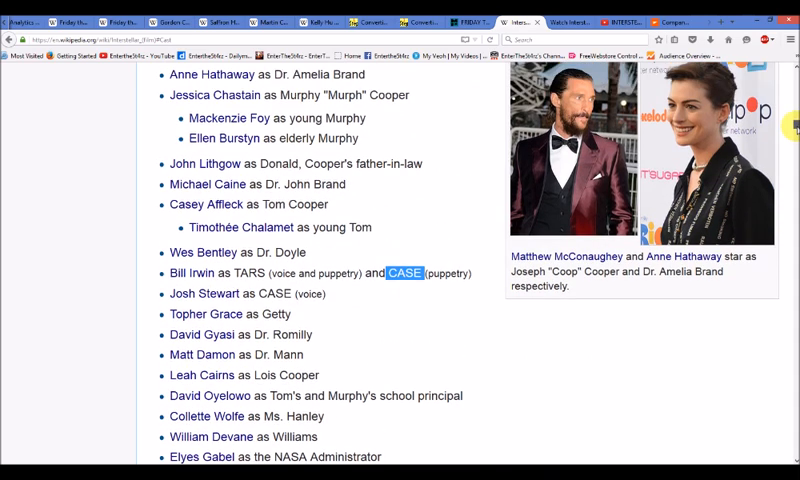
{"action": "scroll", "scroll_direction": "down", "scroll_amount": 3}
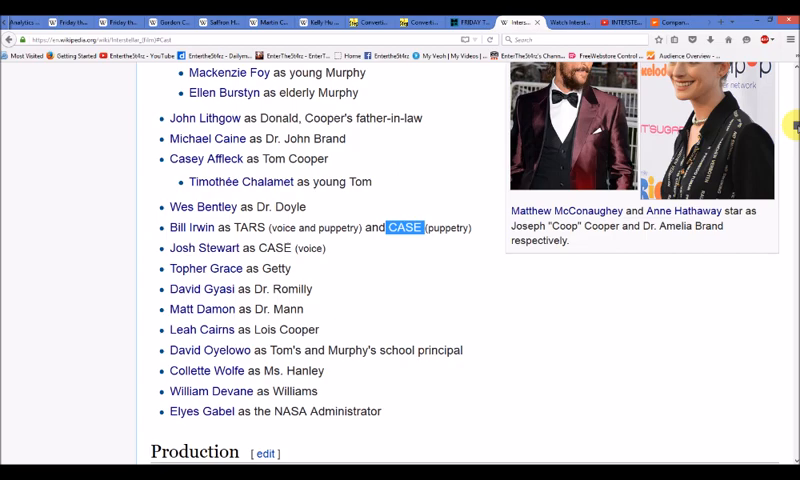
{"action": "scroll", "scroll_direction": "down", "scroll_amount": 3}
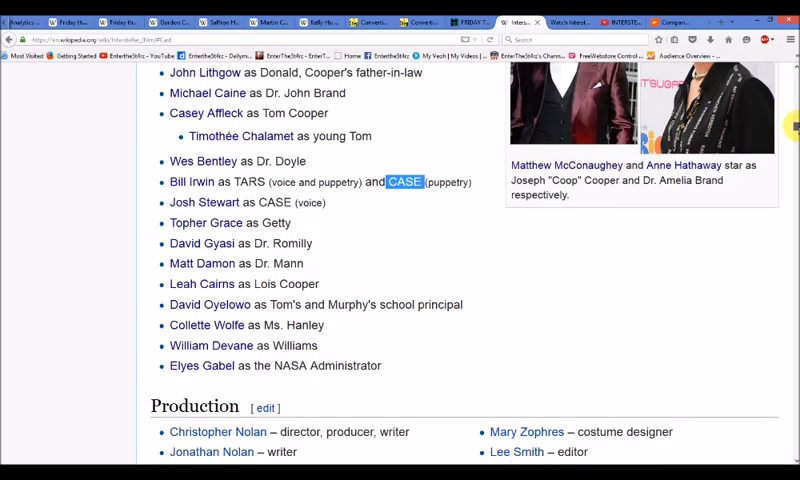
{"action": "scroll", "scroll_direction": "up", "scroll_amount": 3}
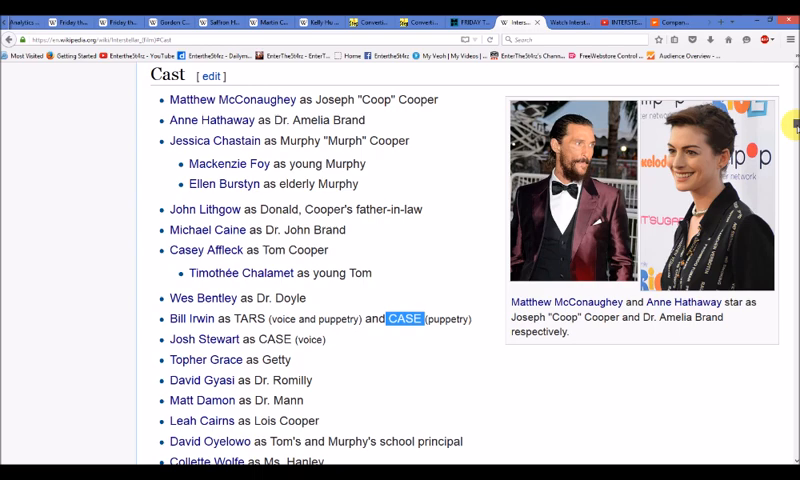
{"action": "scroll", "scroll_direction": "down", "scroll_amount": 3}
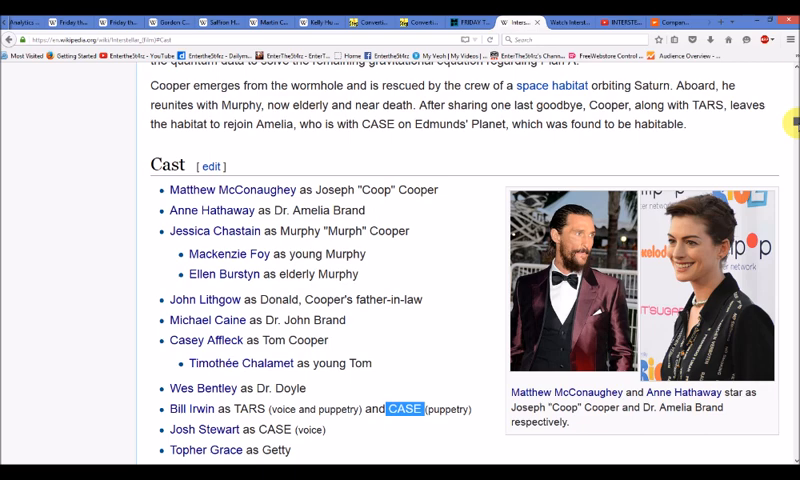
{"action": "scroll", "scroll_direction": "up", "scroll_amount": 3}
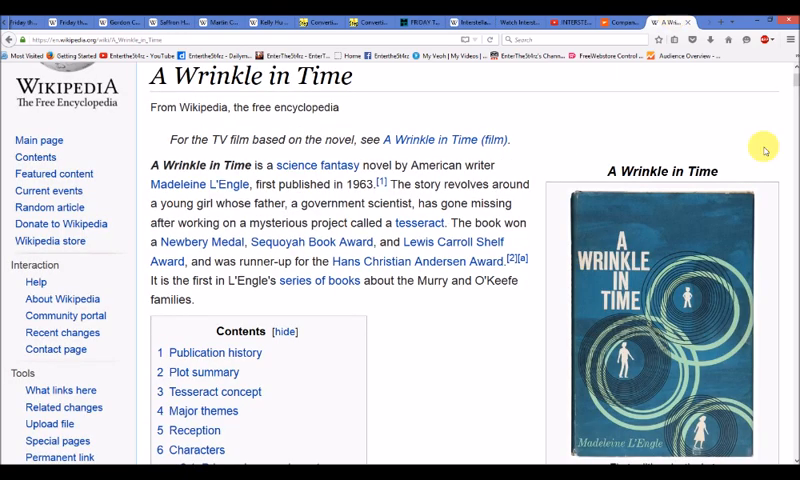
{"action": "mouse_move", "coordinate": [790, 96]}
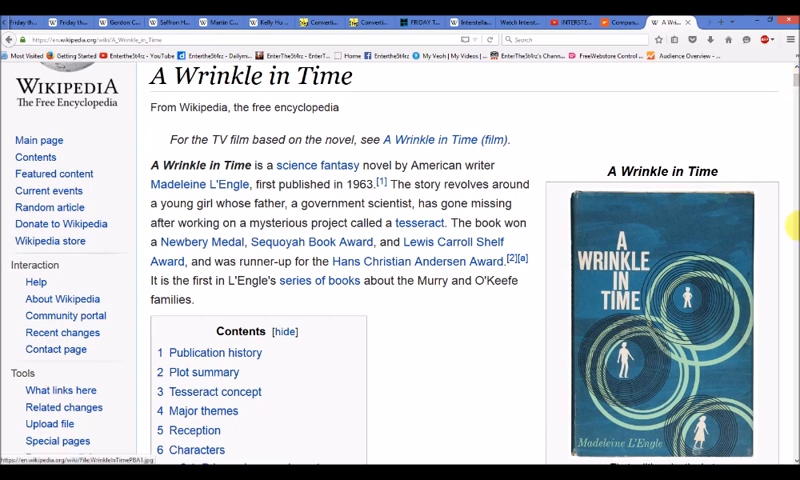
{"action": "mouse_move", "coordinate": [696, 268]}
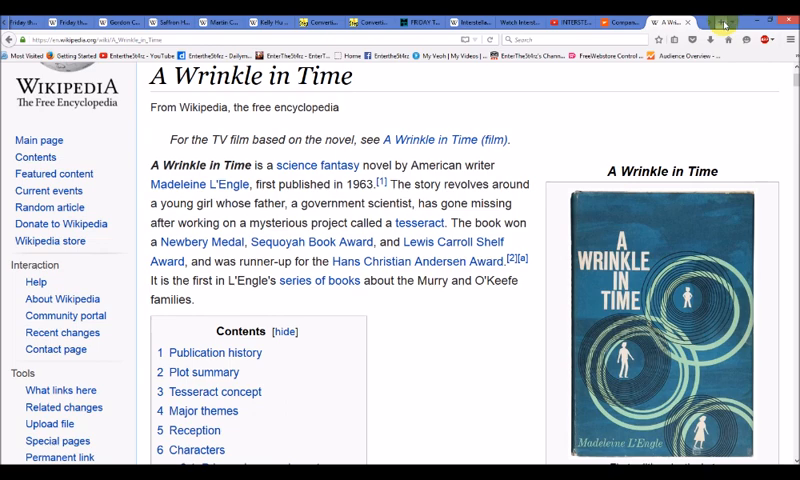
Search Google for 'tesseract 1888' and open the Wikipedia Tesseract result.
{"action": "left_click", "coordinate": [744, 18]}
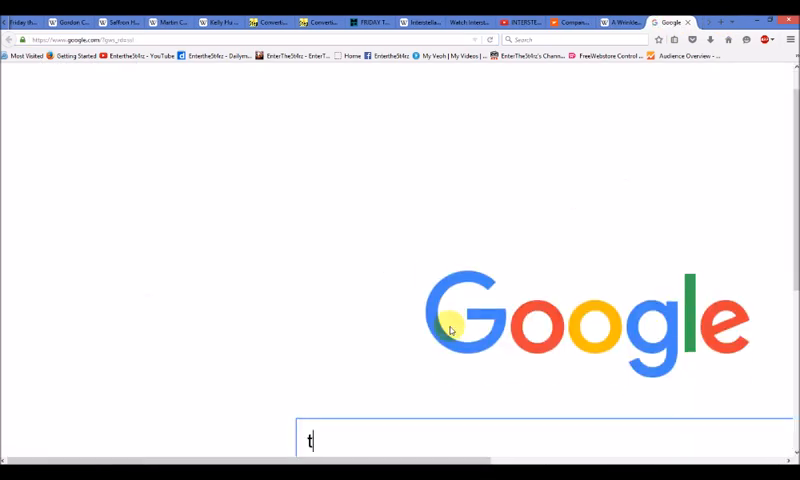
{"action": "type", "text": "tesseract 1888"}
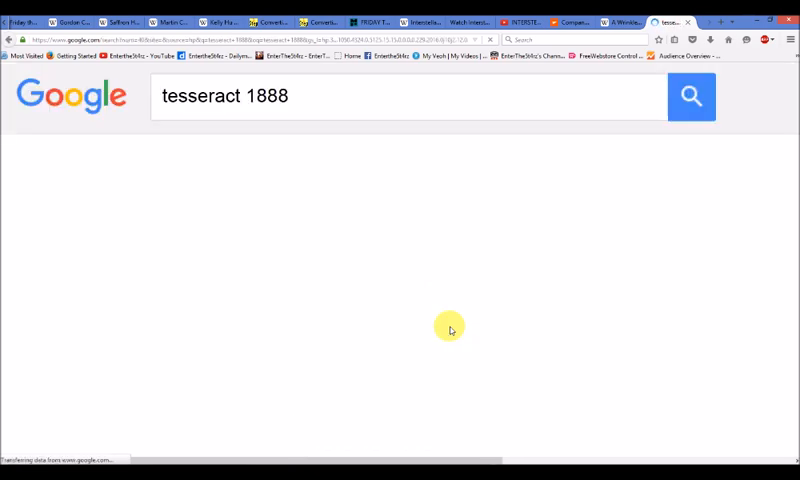
{"action": "left_click", "coordinate": [692, 96]}
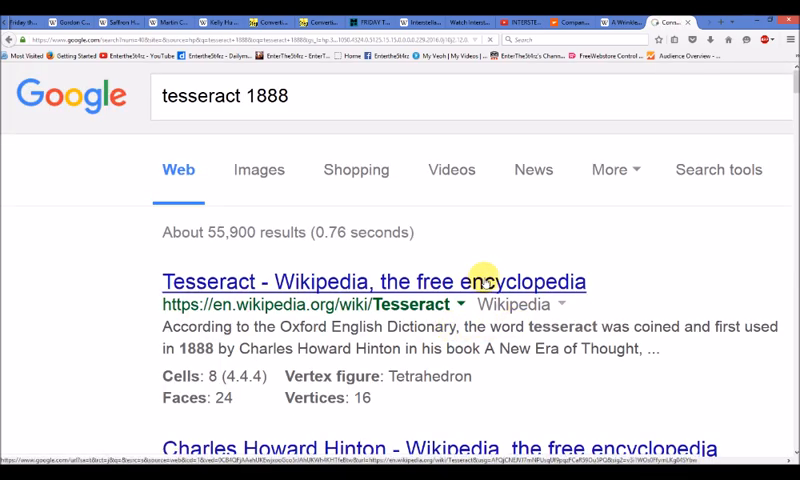
{"action": "left_click", "coordinate": [372, 280]}
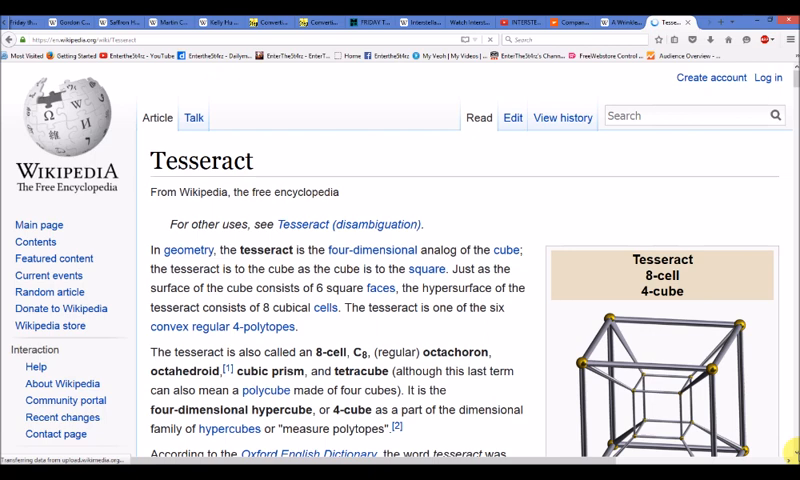
Scroll the Tesseract article down to the etymology paragraph on the 1888 coinage.
{"action": "scroll", "scroll_direction": "down", "scroll_amount": 3}
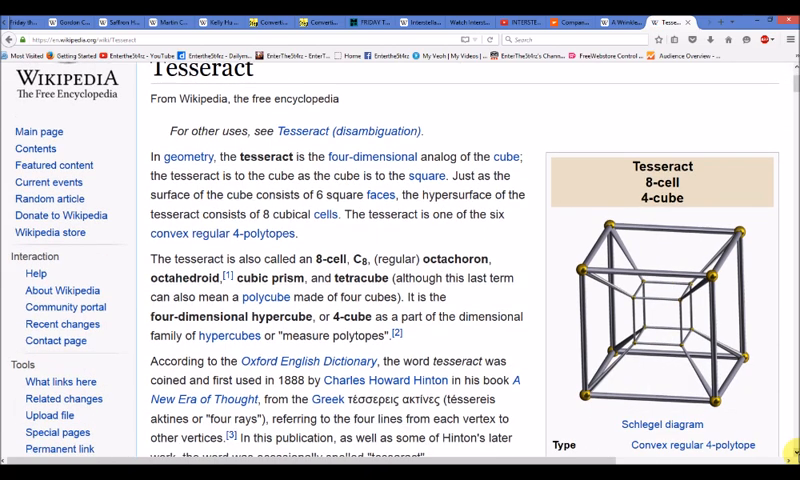
{"action": "scroll", "scroll_direction": "down", "scroll_amount": 3}
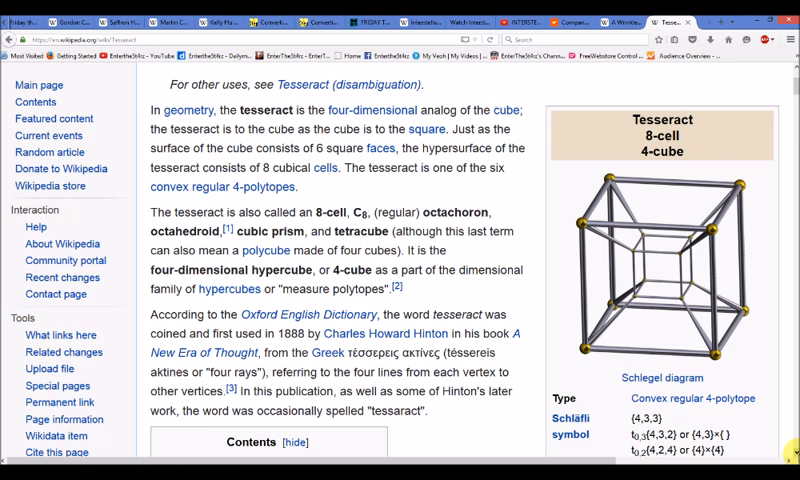
{"action": "scroll", "scroll_direction": "down", "scroll_amount": 3}
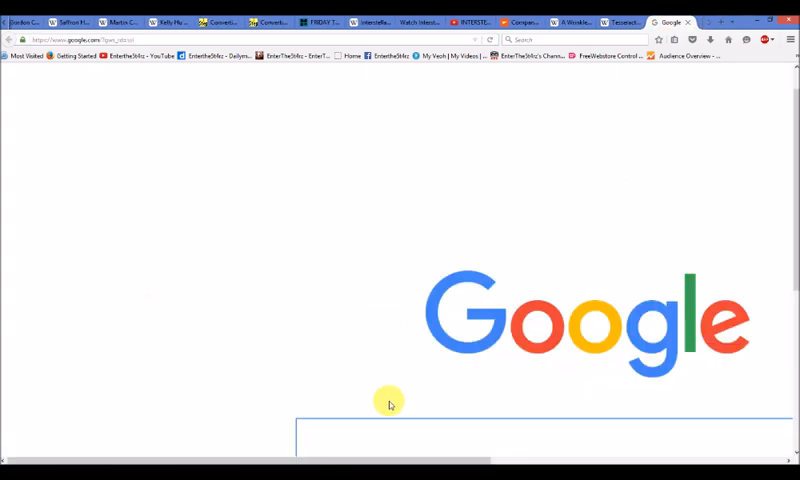
Search Google for 'north pole saturn' and switch to image results.
{"action": "type", "text": "north pole saturn"}
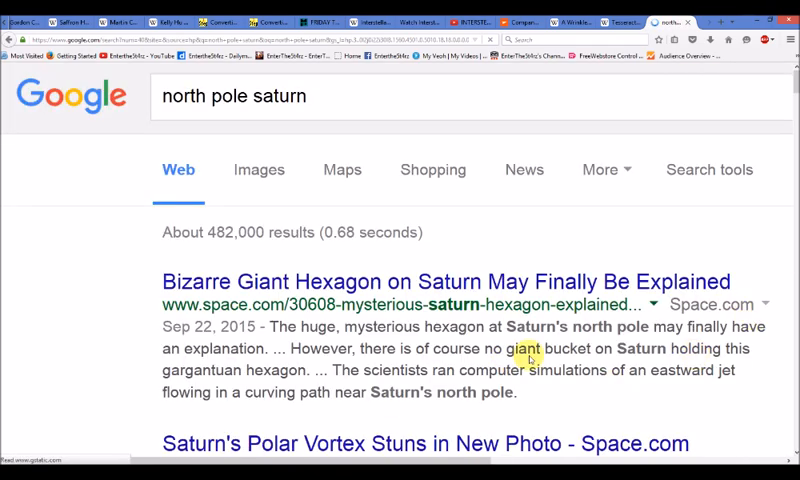
{"action": "left_click", "coordinate": [260, 168]}
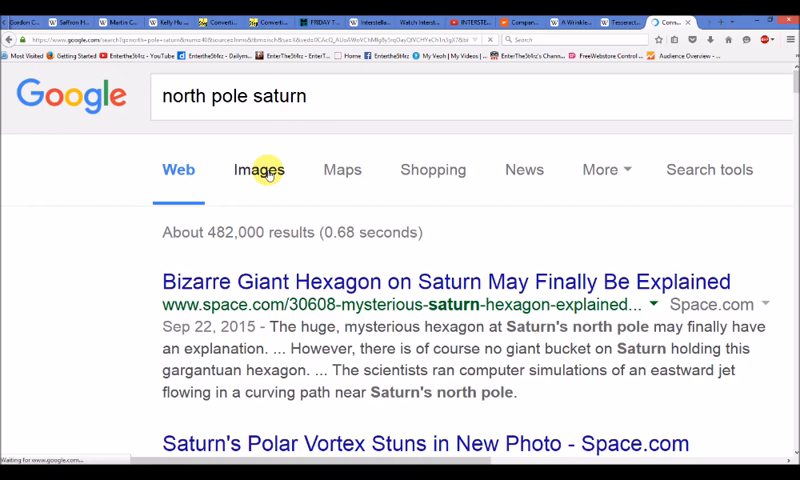
{"action": "left_click", "coordinate": [260, 168]}
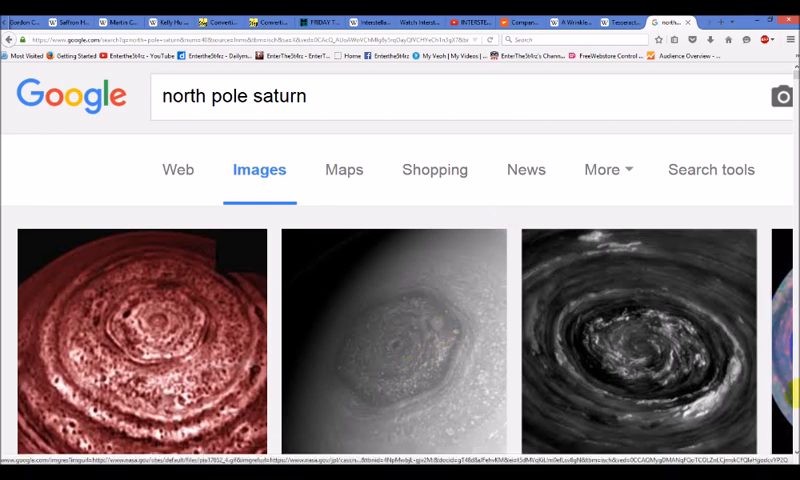
Scroll through pictures of Saturn's hexagonal polar storm.
{"action": "scroll", "scroll_direction": "down", "scroll_amount": 3}
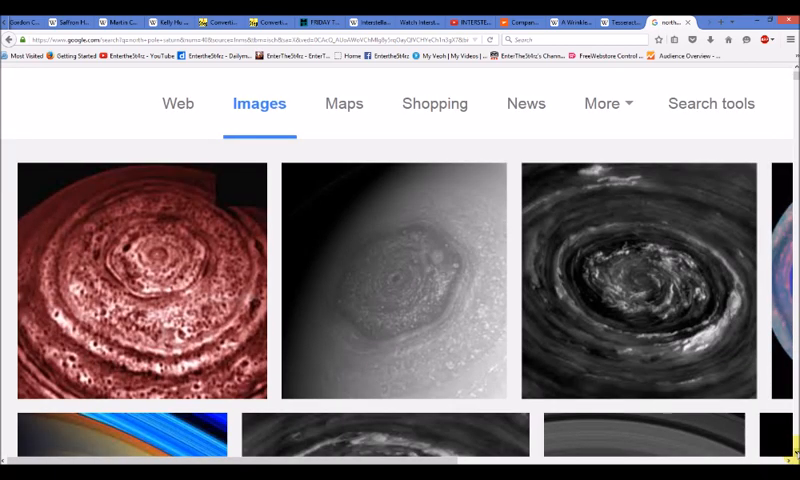
{"action": "scroll", "scroll_direction": "down", "scroll_amount": 3}
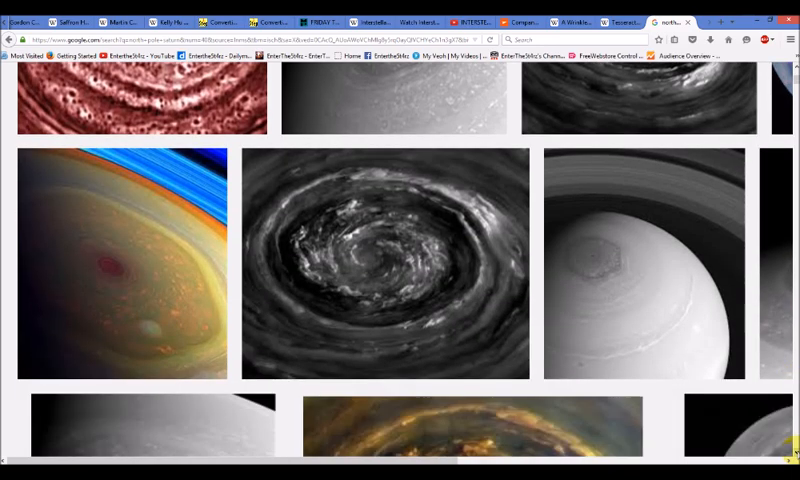
{"action": "scroll", "scroll_direction": "down", "scroll_amount": 3}
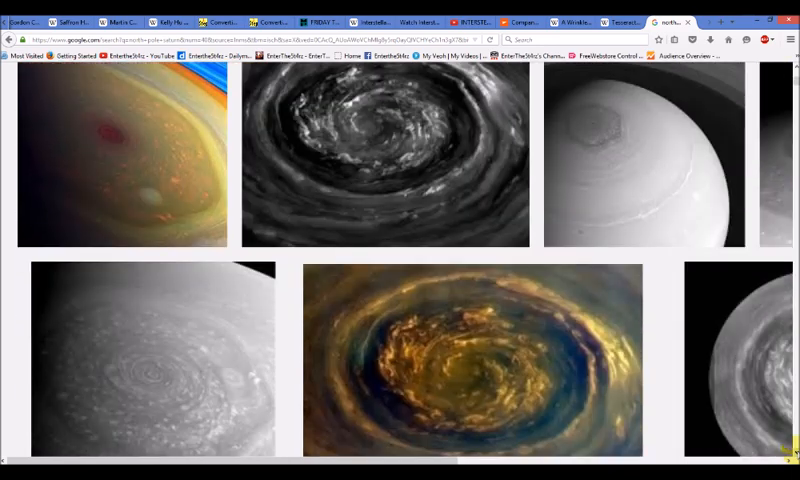
{"action": "scroll", "scroll_direction": "down", "scroll_amount": 3}
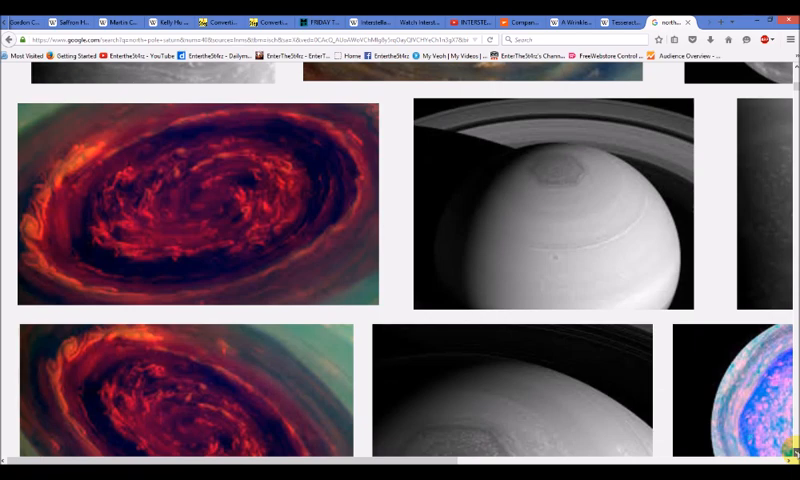
{"action": "scroll", "scroll_direction": "down", "scroll_amount": 3}
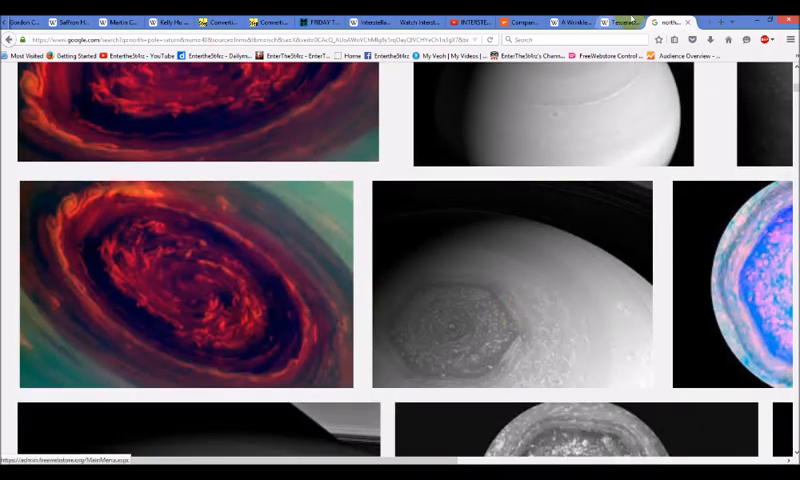
{"action": "mouse_move", "coordinate": [464, 344]}
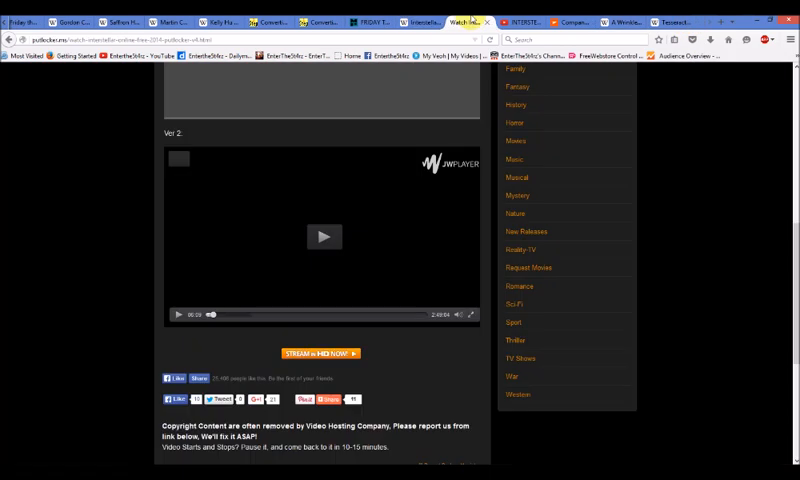
Move through the YouTube video notes tab to the Mephisto company page.
{"action": "left_click", "coordinate": [520, 18]}
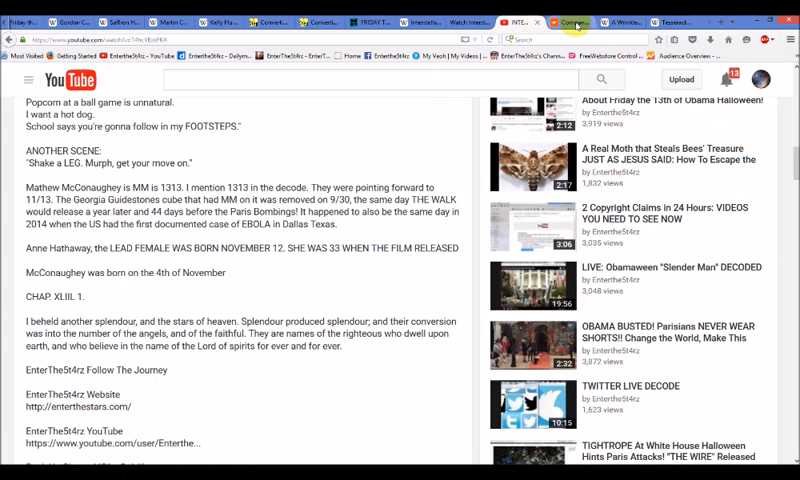
{"action": "left_click", "coordinate": [570, 22]}
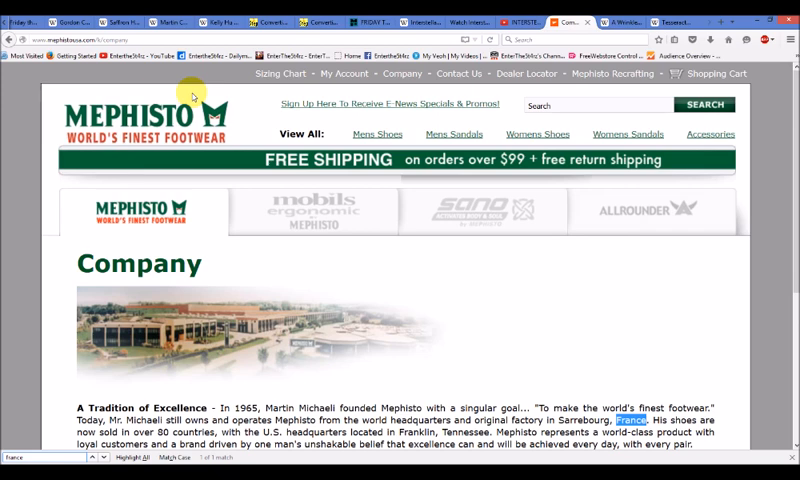
{"action": "mouse_move", "coordinate": [238, 138]}
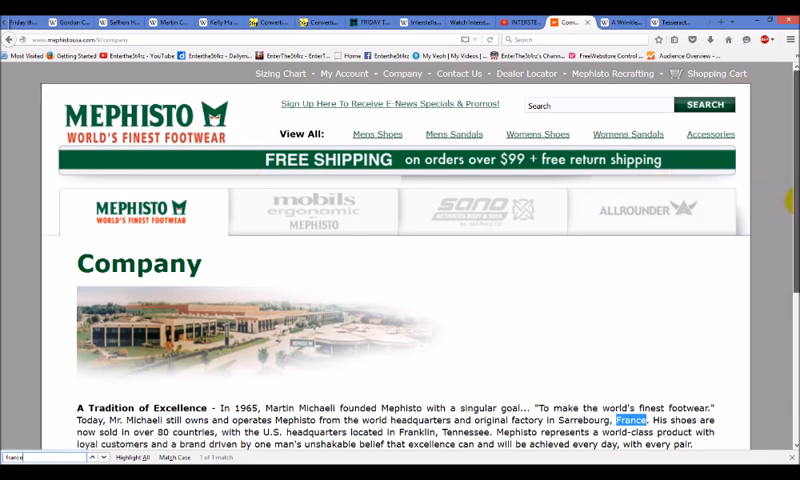
{"action": "scroll", "scroll_direction": "down", "scroll_amount": 3}
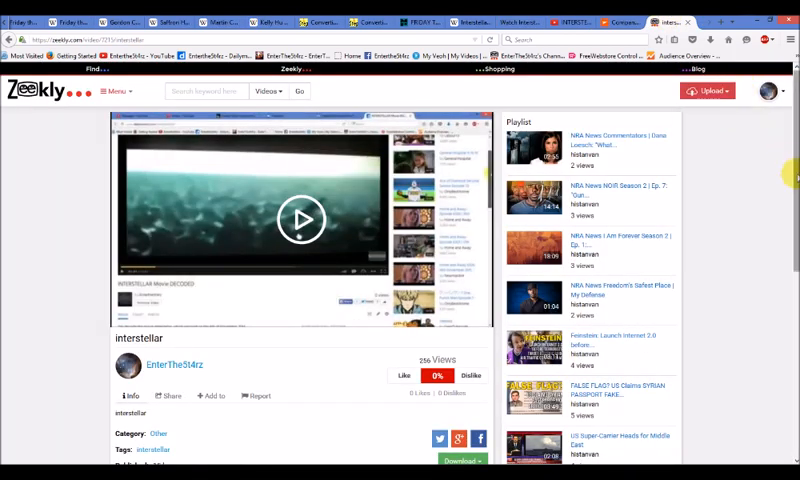
{"action": "scroll", "scroll_direction": "down", "scroll_amount": 3}
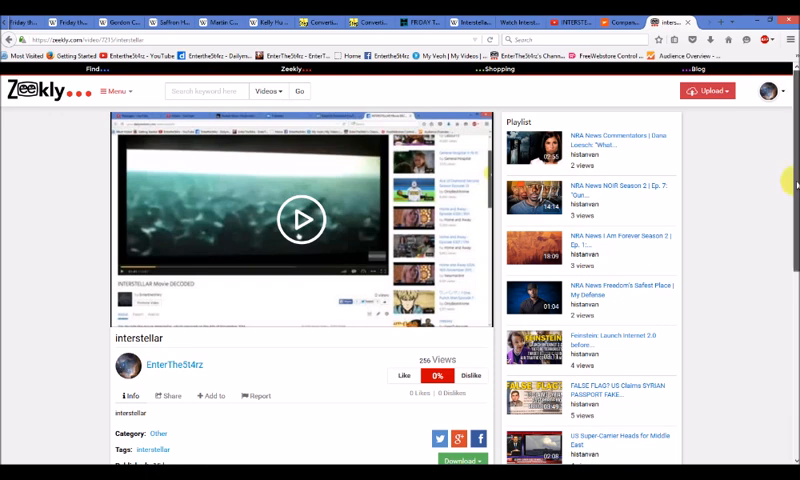
{"action": "scroll", "scroll_direction": "down", "scroll_amount": 3}
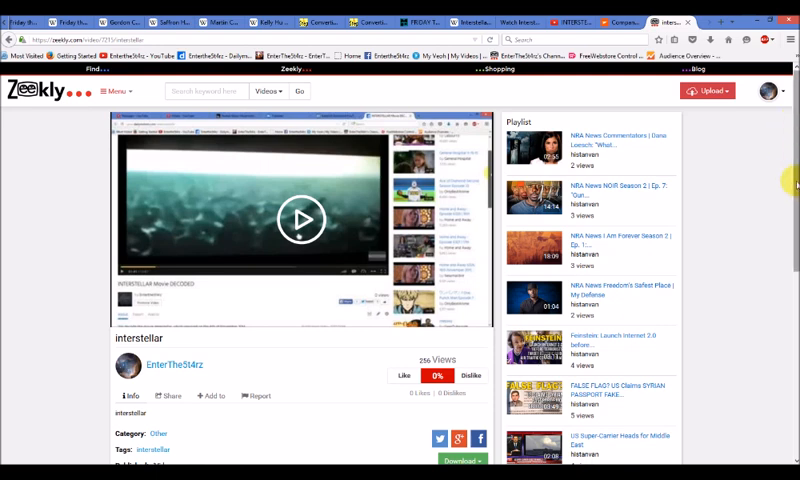
{"action": "scroll", "scroll_direction": "down", "scroll_amount": 3}
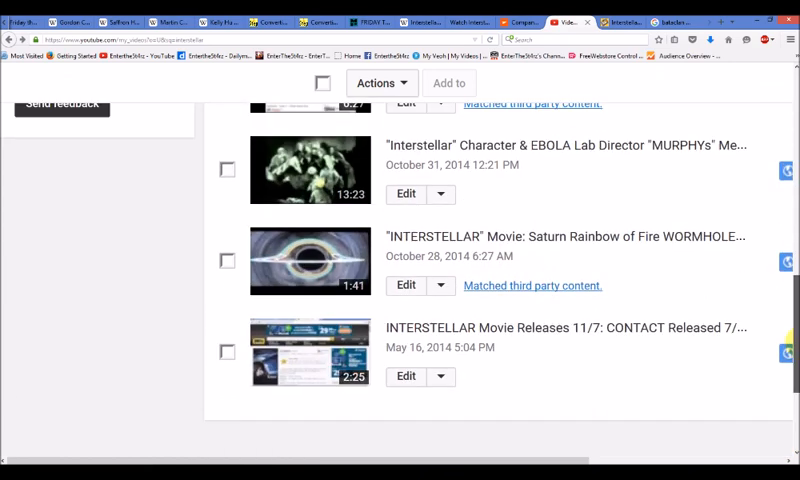
{"action": "scroll", "scroll_direction": "down", "scroll_amount": 3}
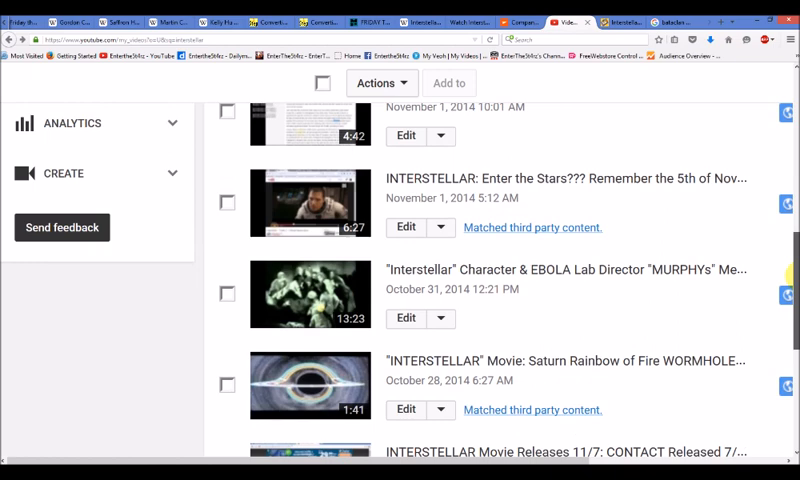
{"action": "scroll", "scroll_direction": "down", "scroll_amount": 3}
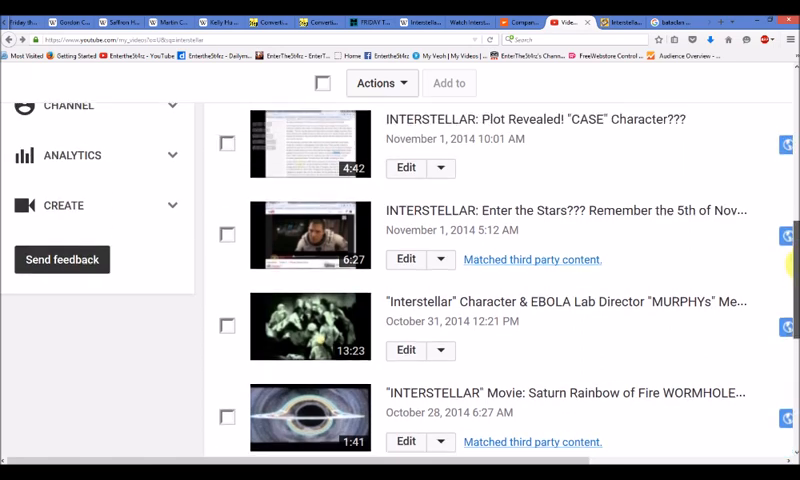
{"action": "scroll", "scroll_direction": "down", "scroll_amount": 3}
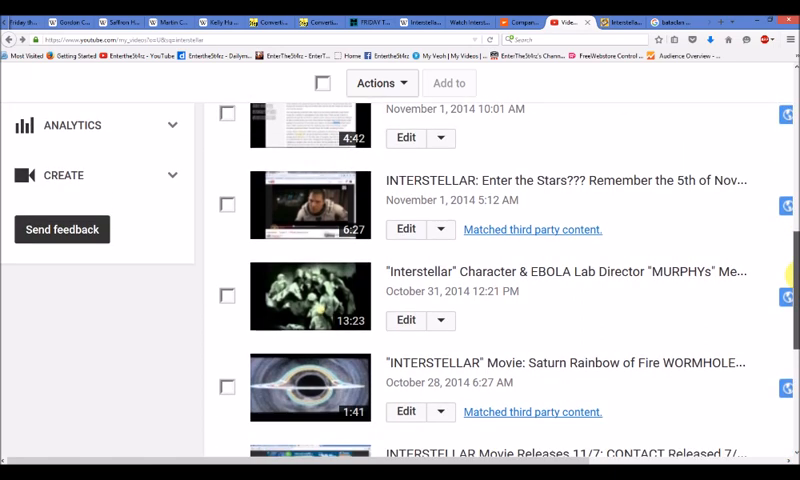
{"action": "scroll", "scroll_direction": "down", "scroll_amount": 3}
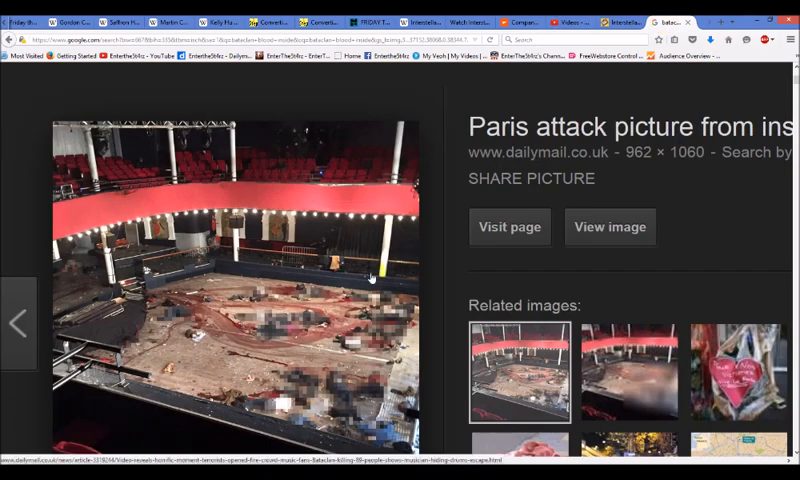
{"action": "mouse_move", "coordinate": [300, 320]}
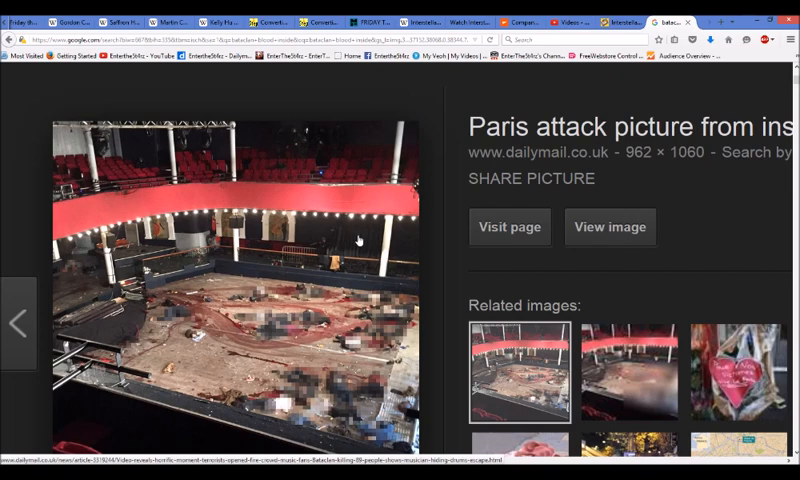
{"action": "mouse_move", "coordinate": [358, 244]}
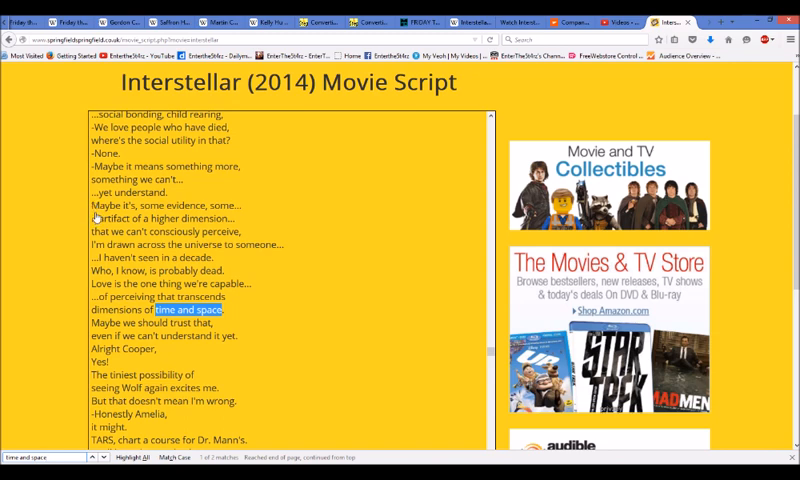
{"action": "mouse_move", "coordinate": [92, 212]}
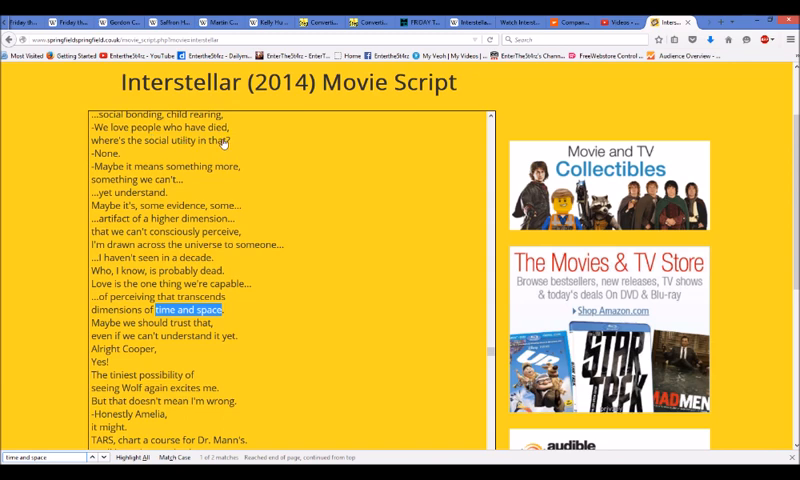
{"action": "mouse_move", "coordinate": [268, 148]}
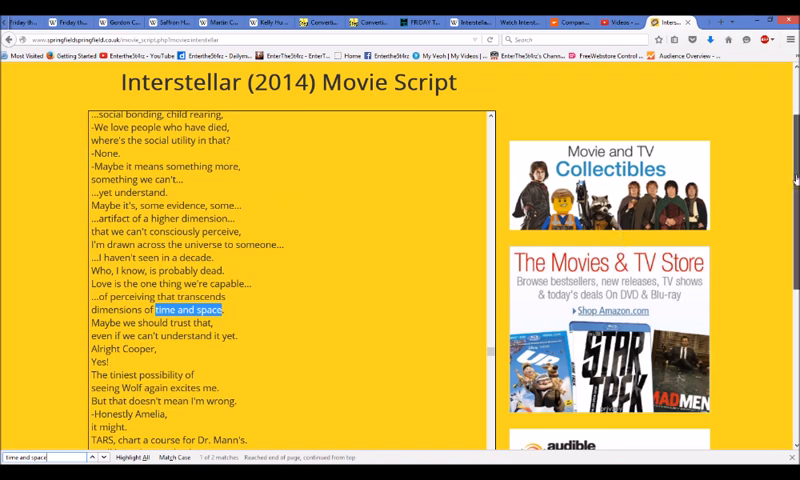
Read down the script lines around the 'time and space' passage.
{"action": "scroll", "scroll_direction": "down", "scroll_amount": 3}
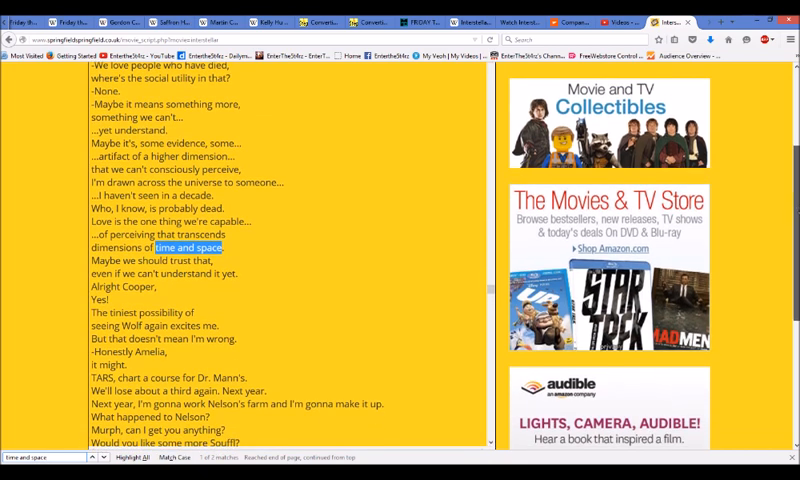
{"action": "scroll", "scroll_direction": "down", "scroll_amount": 3}
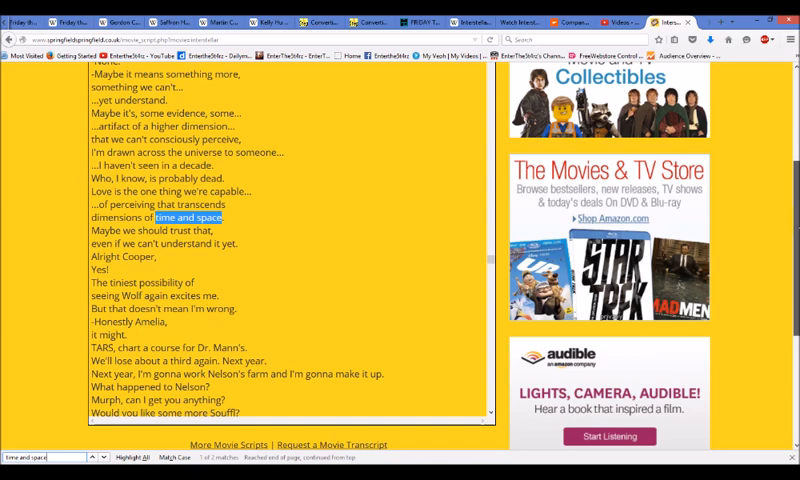
{"action": "scroll", "scroll_direction": "down", "scroll_amount": 3}
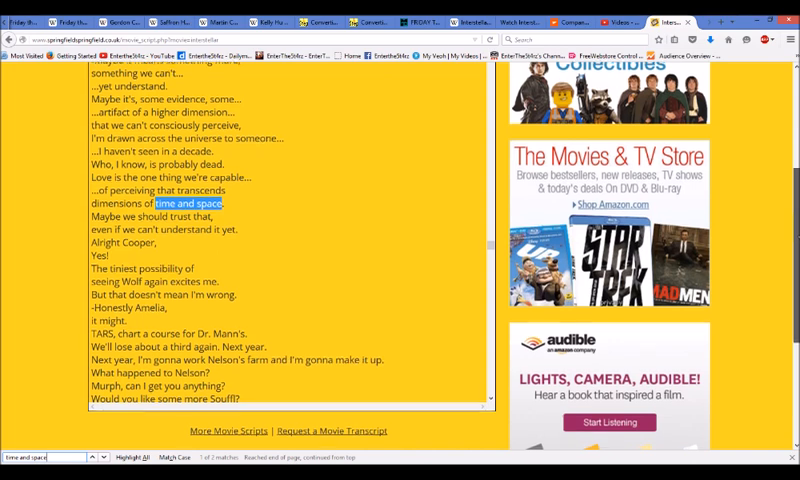
{"action": "scroll", "scroll_direction": "down", "scroll_amount": 3}
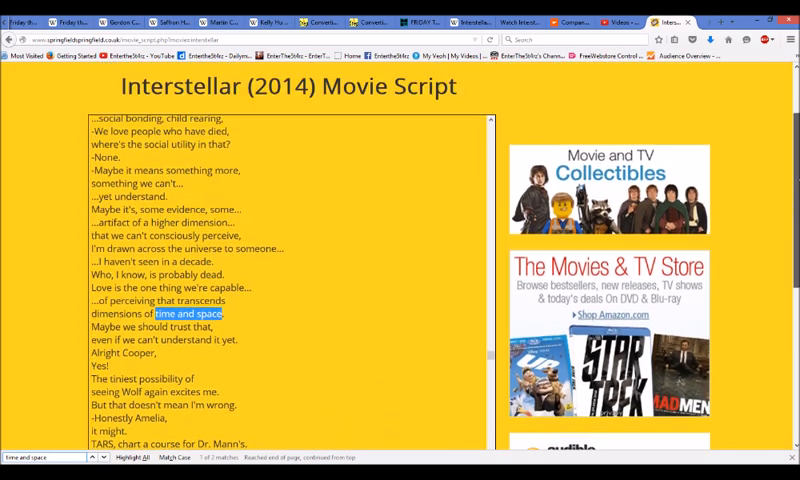
{"action": "scroll", "scroll_direction": "down", "scroll_amount": 3}
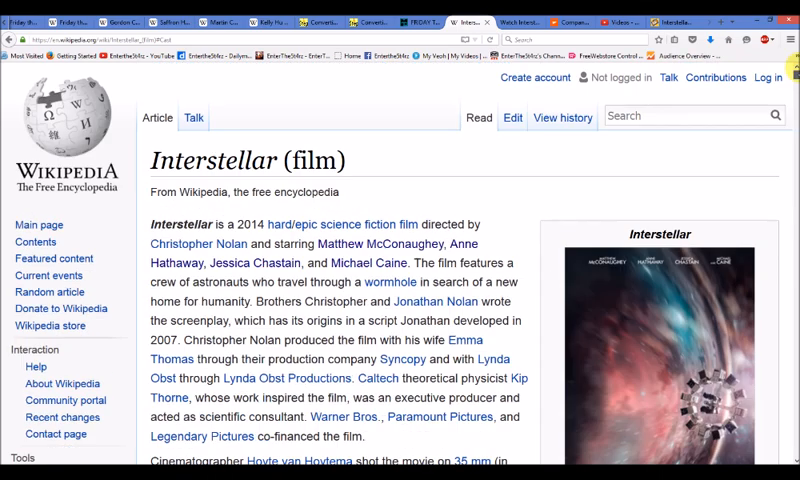
Jump to the Wikipedia article's Cast section and act on the Anne Hathaway link.
{"action": "scroll", "scroll_direction": "down", "scroll_amount": 3}
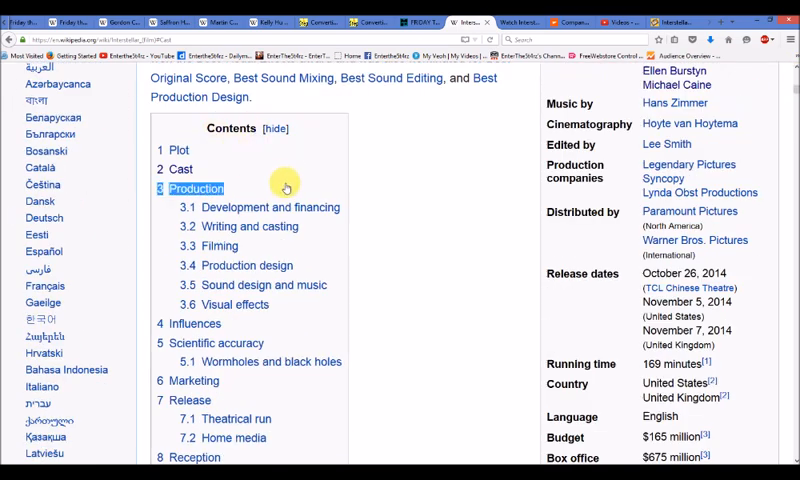
{"action": "left_click", "coordinate": [182, 168]}
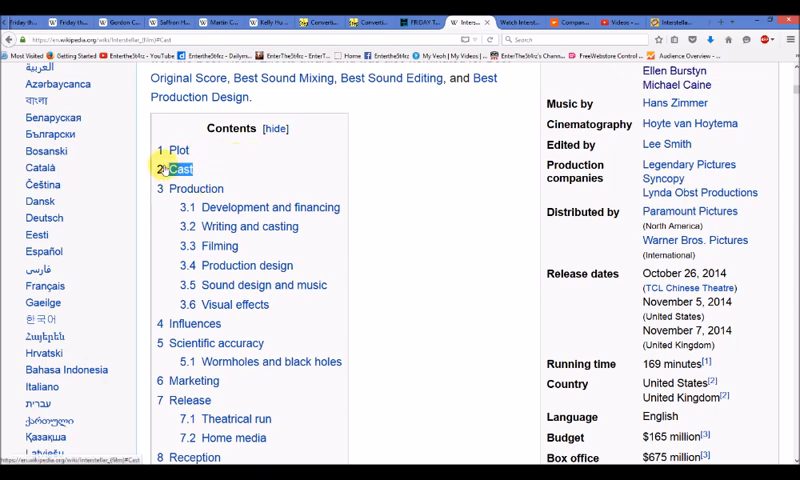
{"action": "left_click", "coordinate": [168, 160]}
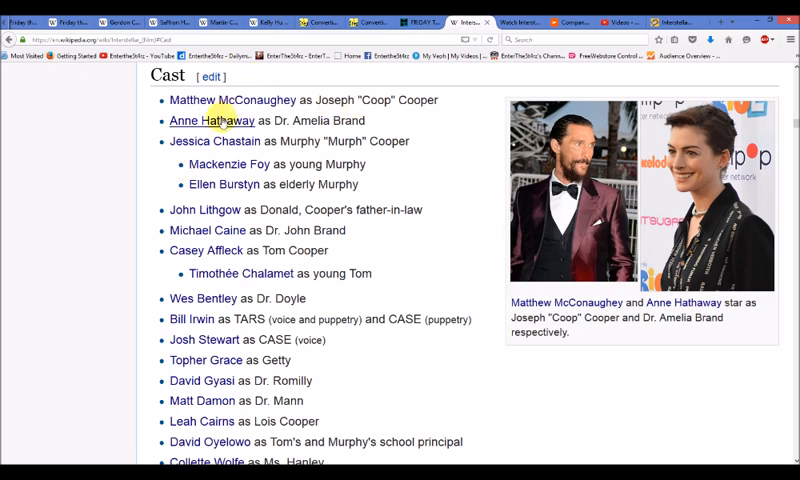
{"action": "right_click", "coordinate": [212, 120]}
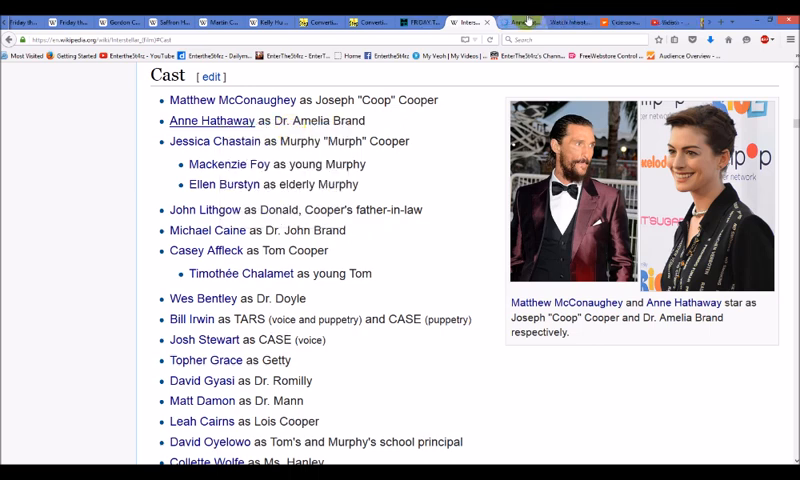
{"action": "left_click", "coordinate": [220, 120]}
{"action": "type", "text": "fist"}
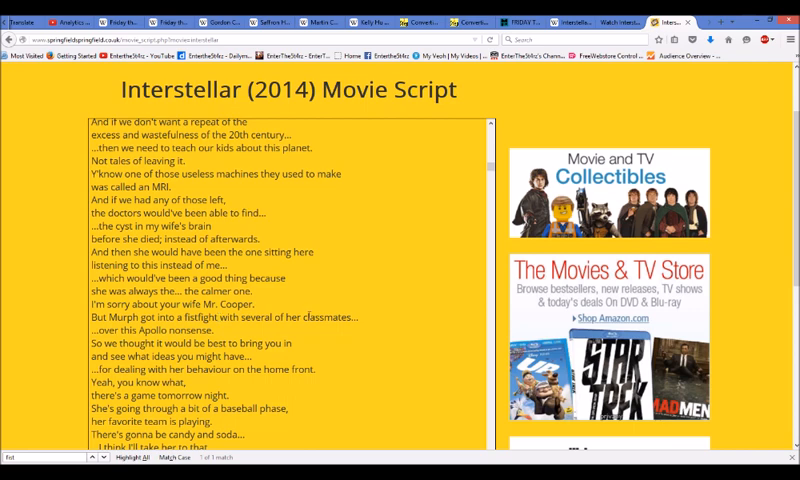
Bring up the JW Player page with the Interstellar clip loaded.
{"action": "left_click_drag", "start_coordinate": [104, 292], "coordinate": [356, 316]}
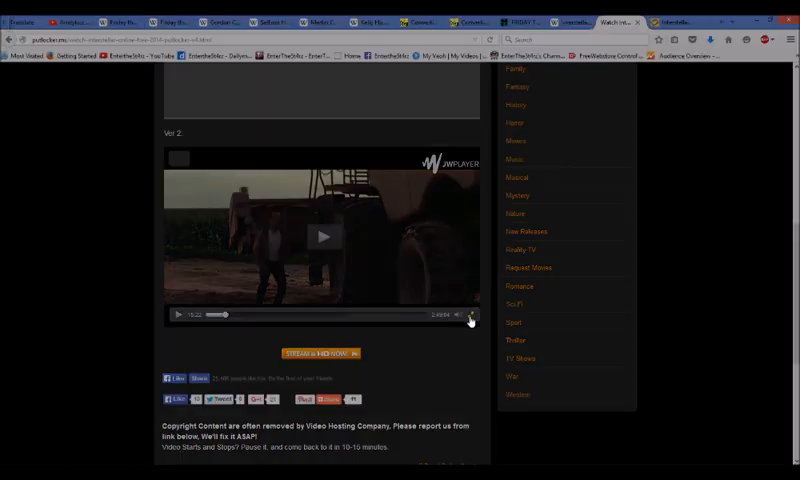
Return to the Interstellar script at the Lazarus missions and Dr. Mann passage.
{"action": "left_click", "coordinate": [470, 316]}
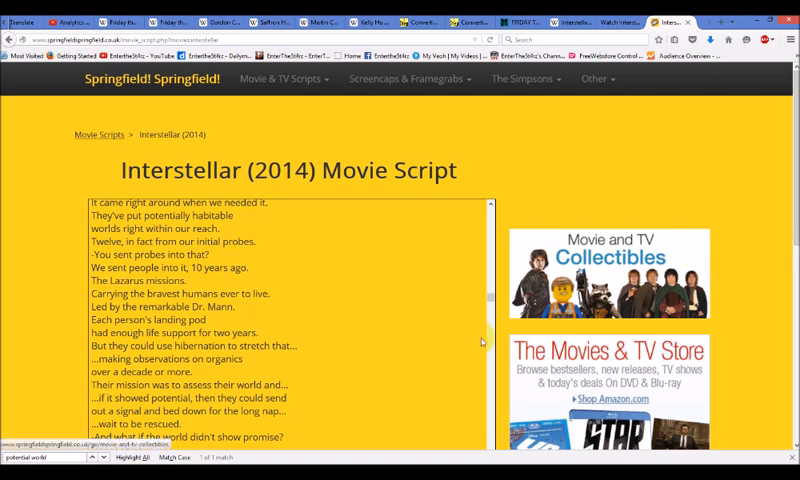
Scroll the script down toward the line about not having resources to visit all 12.
{"action": "scroll", "scroll_direction": "down", "scroll_amount": 3}
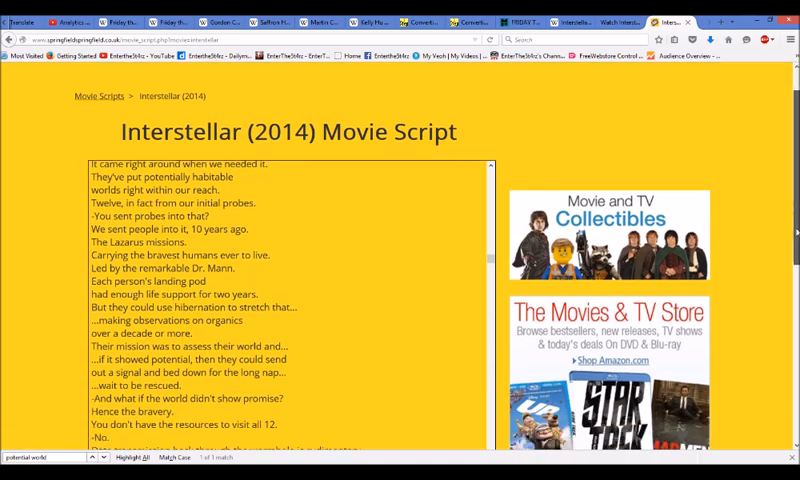
{"action": "scroll", "scroll_direction": "down", "scroll_amount": 3}
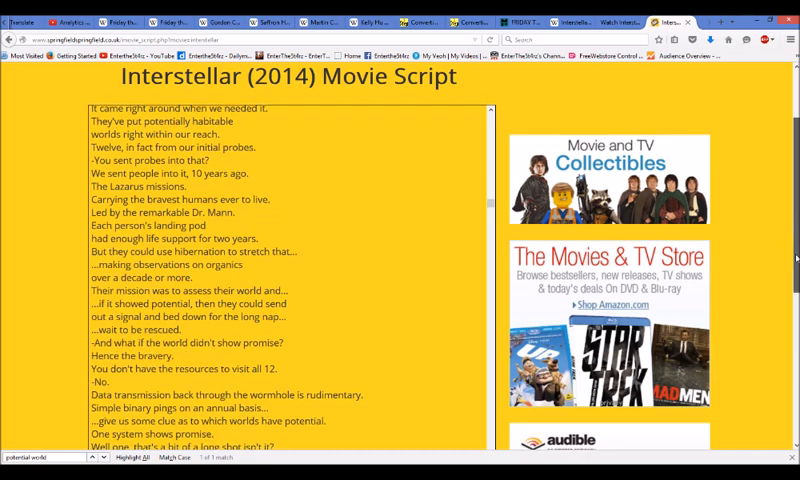
{"action": "scroll", "scroll_direction": "down", "scroll_amount": 3}
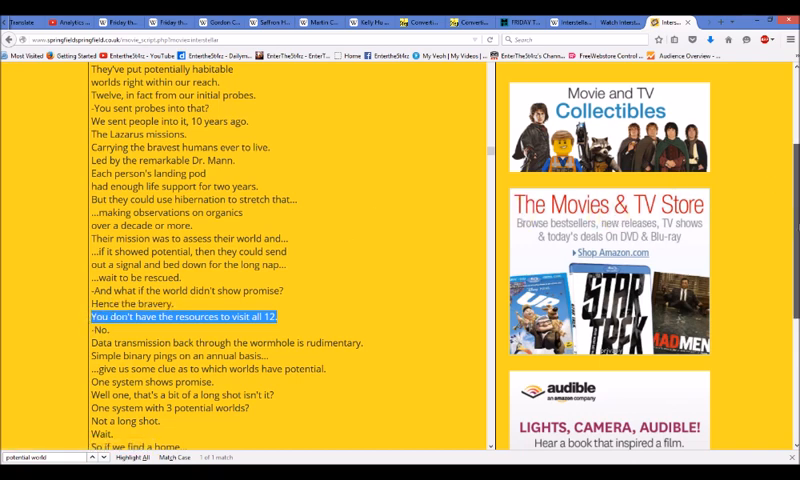
{"action": "scroll", "scroll_direction": "down", "scroll_amount": 3}
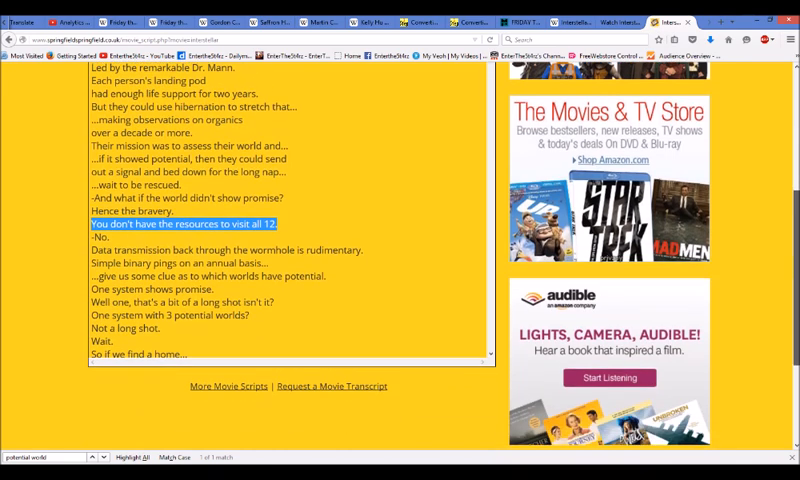
{"action": "scroll", "scroll_direction": "down", "scroll_amount": 3}
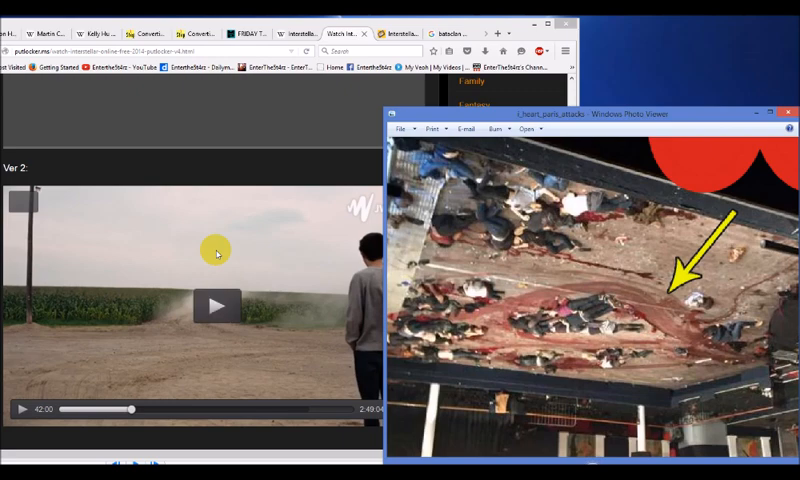
{"action": "mouse_move", "coordinate": [206, 366]}
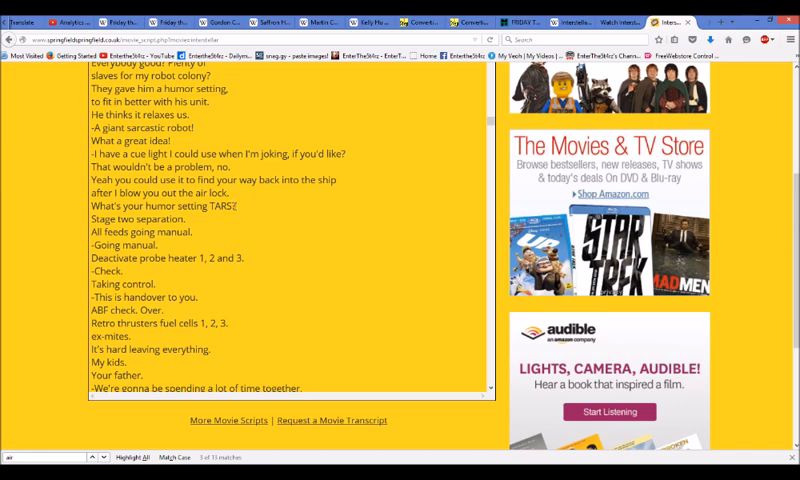
{"action": "mouse_move", "coordinate": [238, 206]}
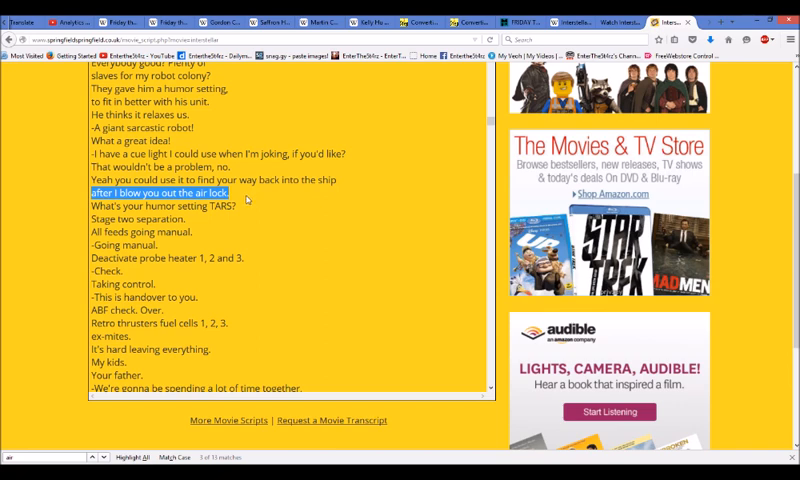
{"action": "mouse_move", "coordinate": [294, 202]}
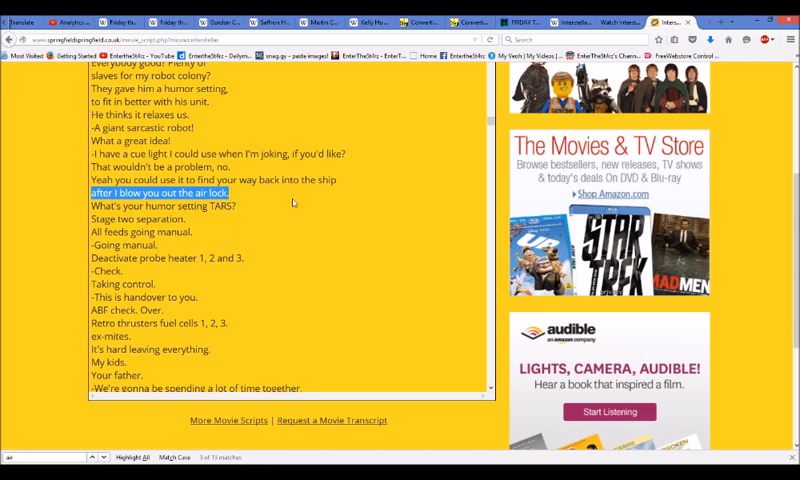
{"action": "mouse_move", "coordinate": [290, 204]}
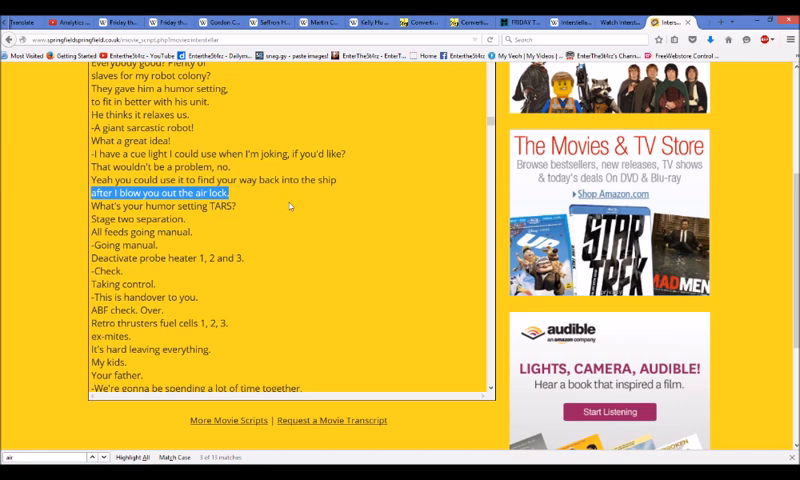
{"action": "mouse_move", "coordinate": [250, 316]}
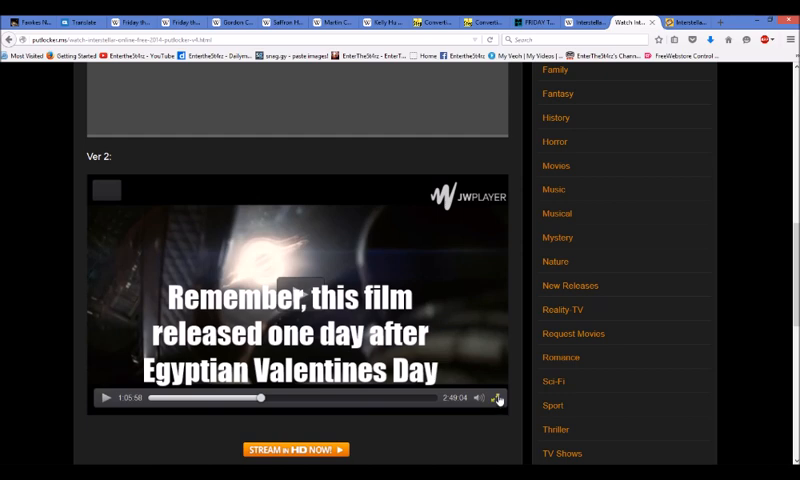
Show the Interstellar film clip full screen in JW Player.
{"action": "left_click", "coordinate": [504, 398]}
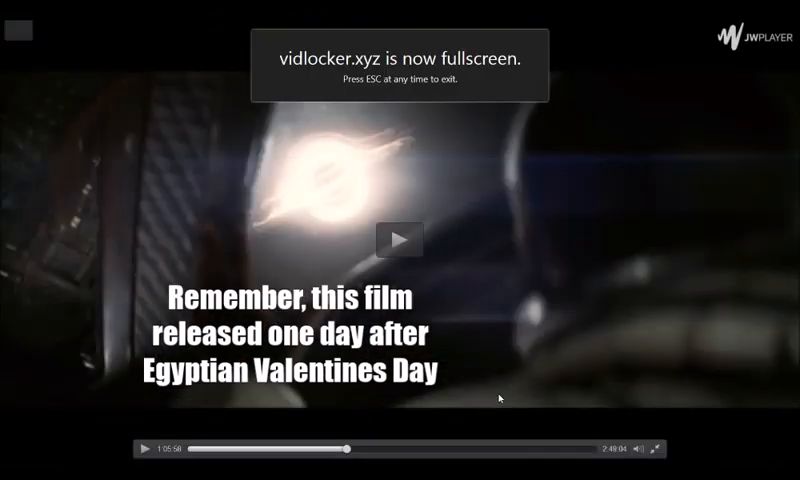
{"action": "mouse_move", "coordinate": [484, 172]}
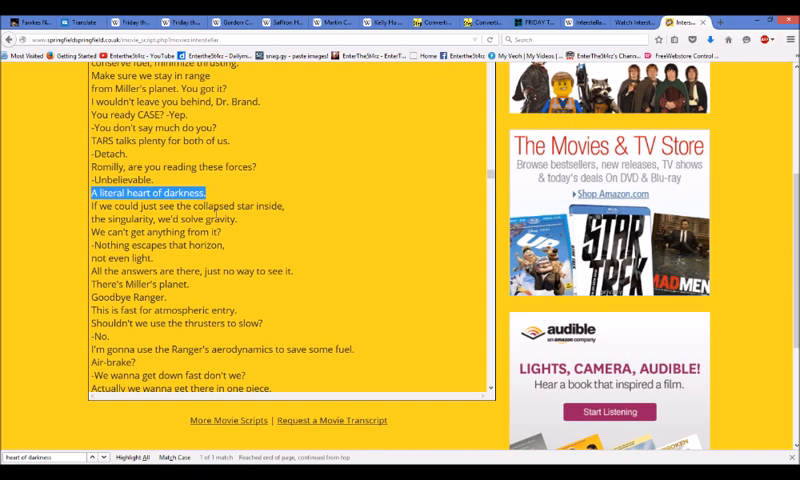
{"action": "mouse_move", "coordinate": [216, 196]}
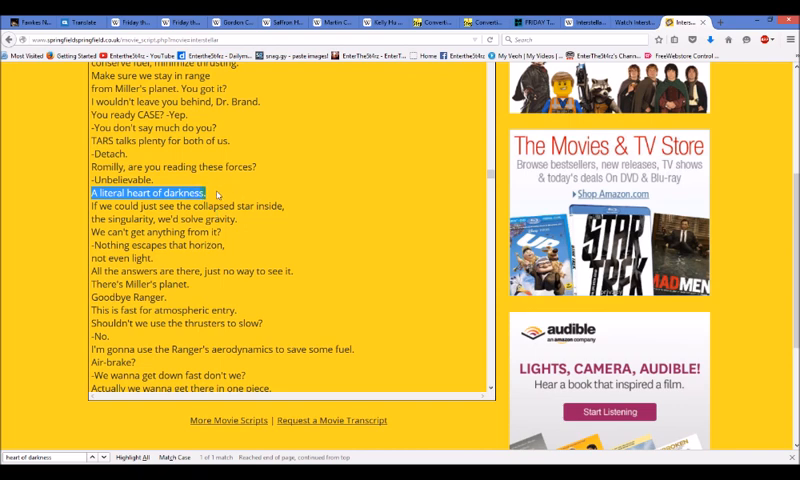
{"action": "mouse_move", "coordinate": [252, 196]}
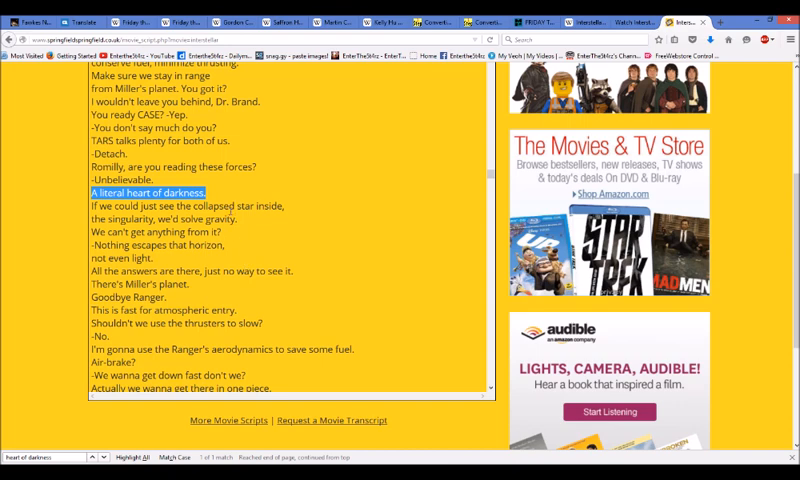
{"action": "mouse_move", "coordinate": [316, 296]}
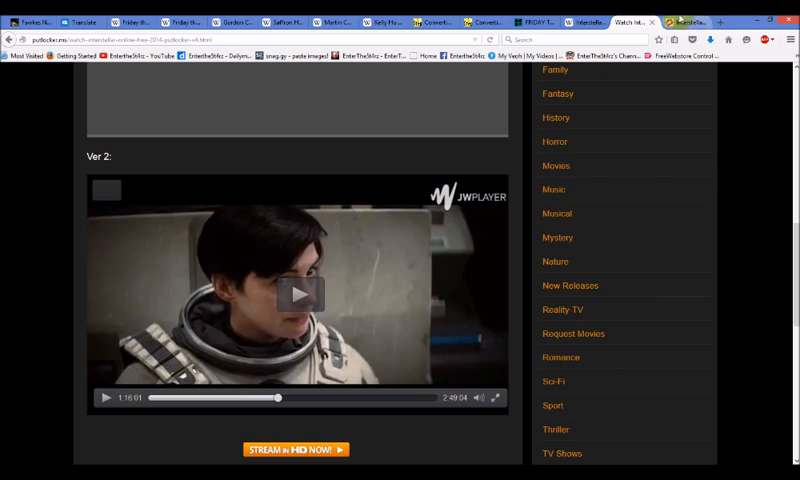
Return to the script page and scroll to the lines about time as a physical dimension.
{"action": "left_click", "coordinate": [670, 20]}
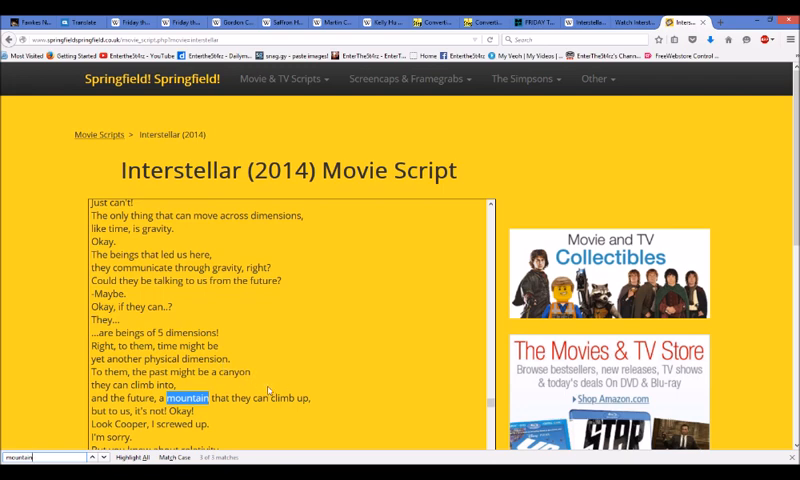
{"action": "mouse_move", "coordinate": [722, 156]}
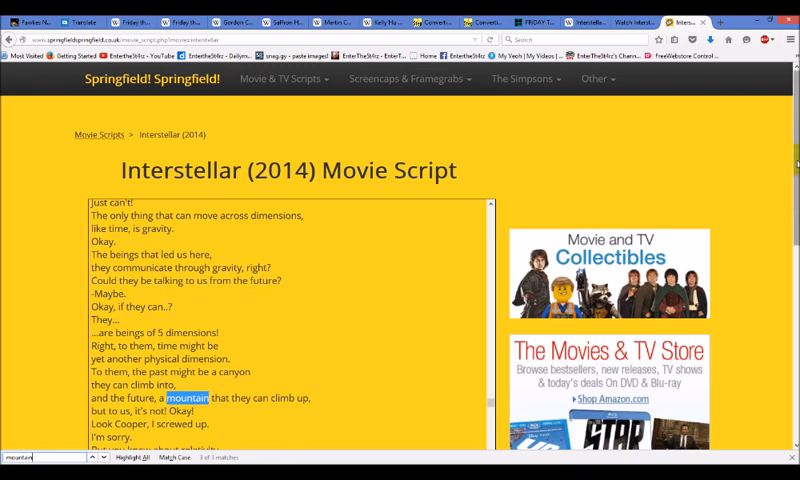
{"action": "scroll", "scroll_direction": "down", "scroll_amount": 3}
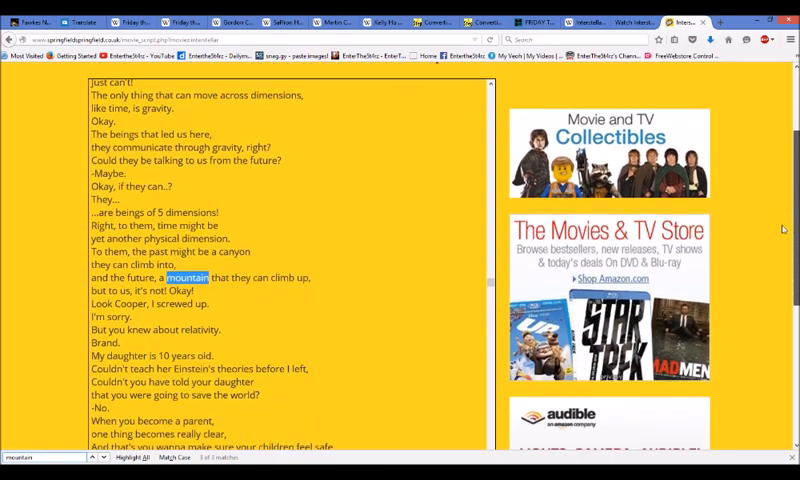
{"action": "scroll", "scroll_direction": "down", "scroll_amount": 3}
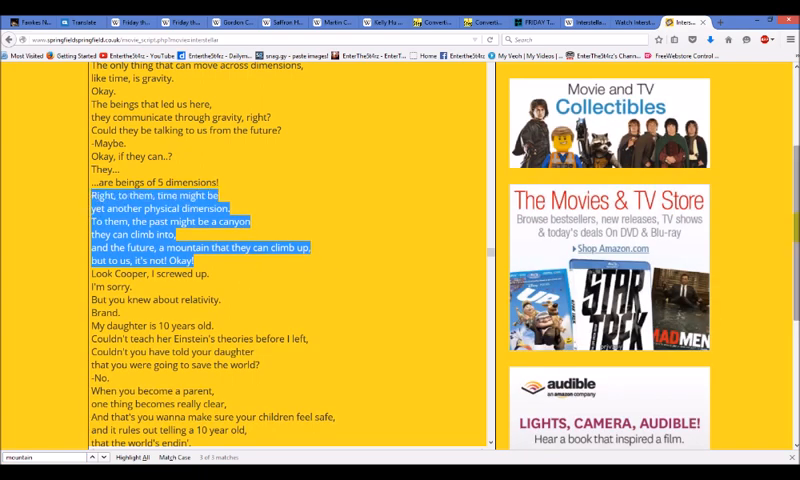
{"action": "scroll", "scroll_direction": "down", "scroll_amount": 3}
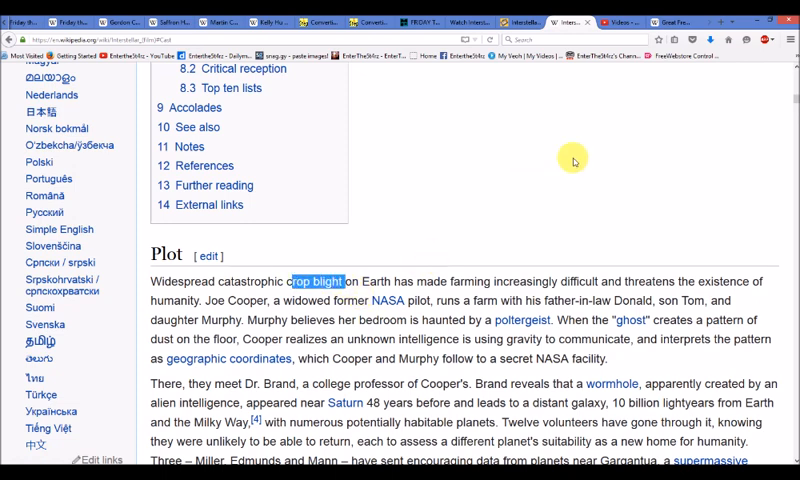
{"action": "mouse_move", "coordinate": [692, 148]}
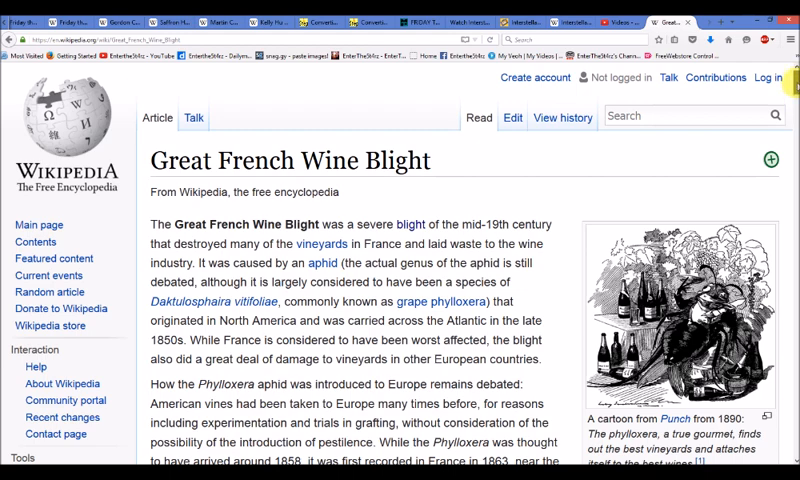
{"action": "scroll", "scroll_direction": "down", "scroll_amount": 3}
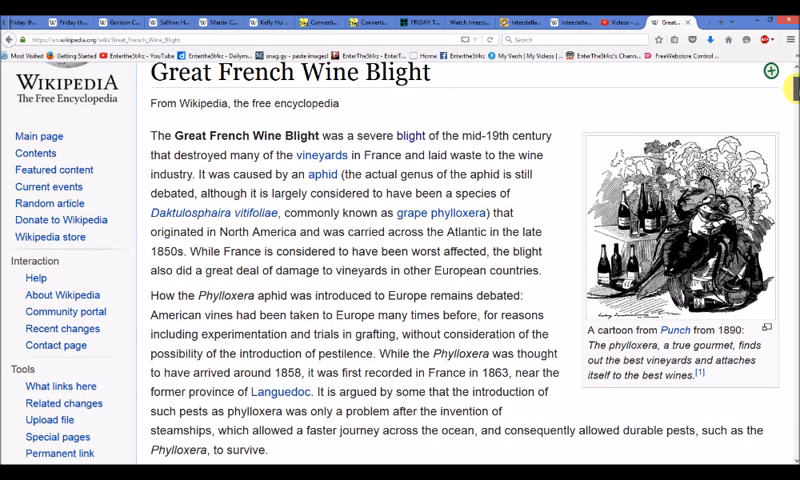
{"action": "scroll", "scroll_direction": "down", "scroll_amount": 3}
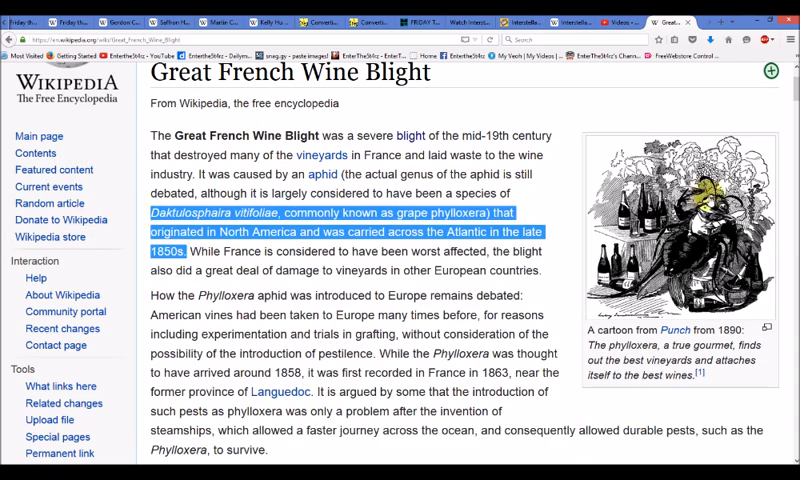
{"action": "scroll", "scroll_direction": "down", "scroll_amount": 3}
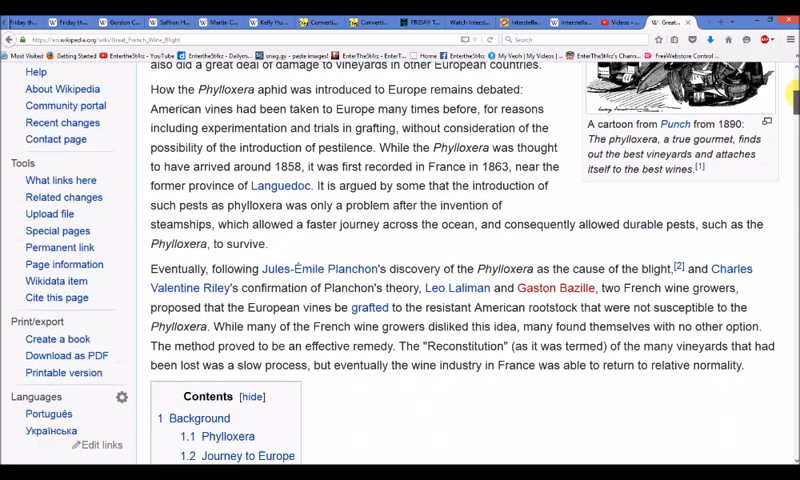
{"action": "scroll", "scroll_direction": "down", "scroll_amount": 3}
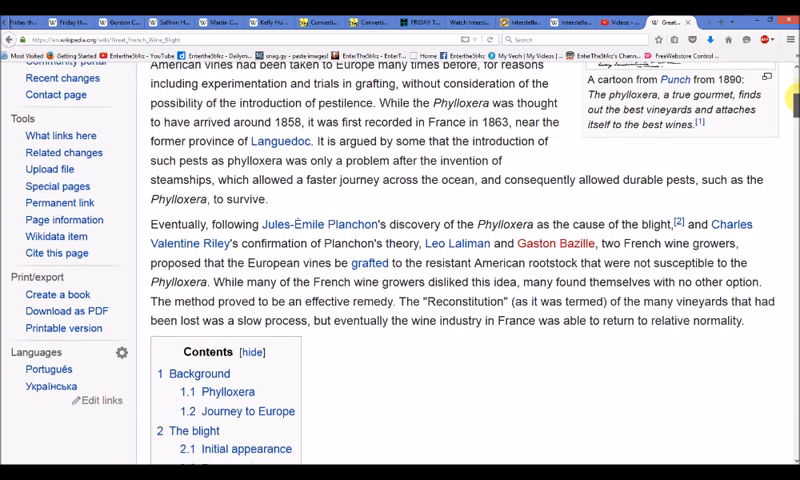
{"action": "scroll", "scroll_direction": "down", "scroll_amount": 3}
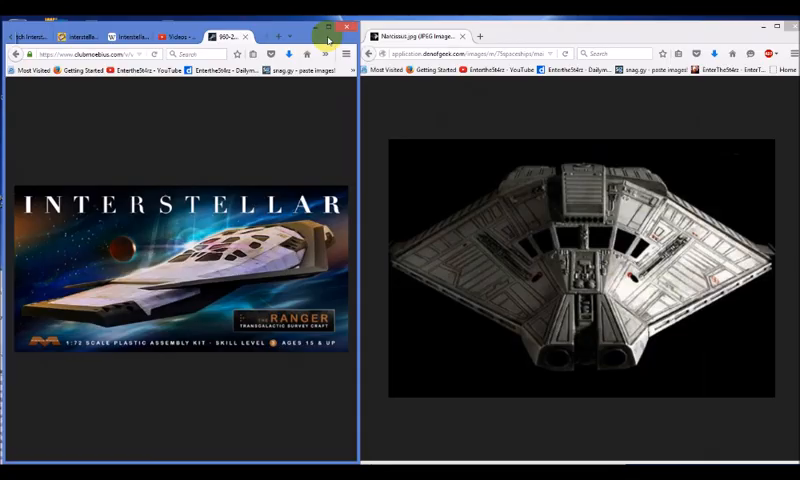
{"action": "mouse_move", "coordinate": [222, 296]}
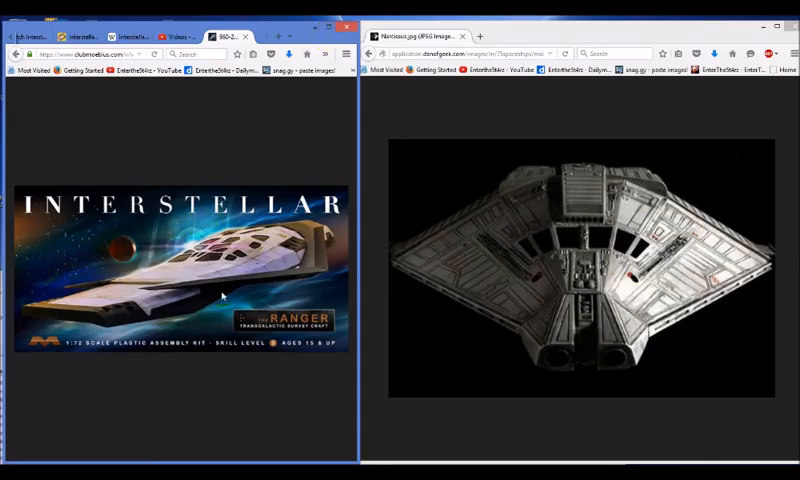
{"action": "mouse_move", "coordinate": [224, 372]}
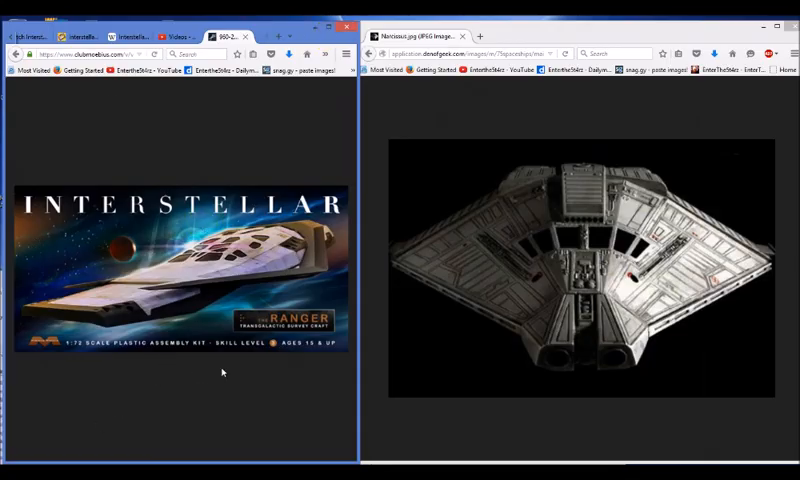
{"action": "mouse_move", "coordinate": [568, 158]}
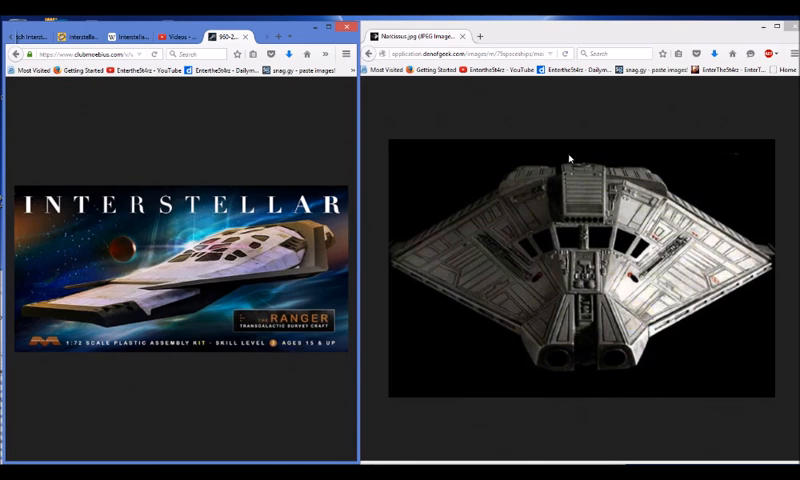
{"action": "mouse_move", "coordinate": [588, 228]}
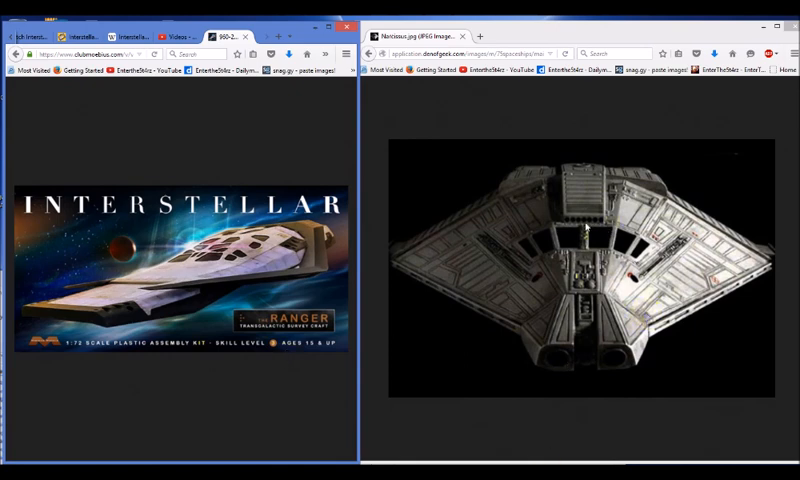
{"action": "mouse_move", "coordinate": [602, 438]}
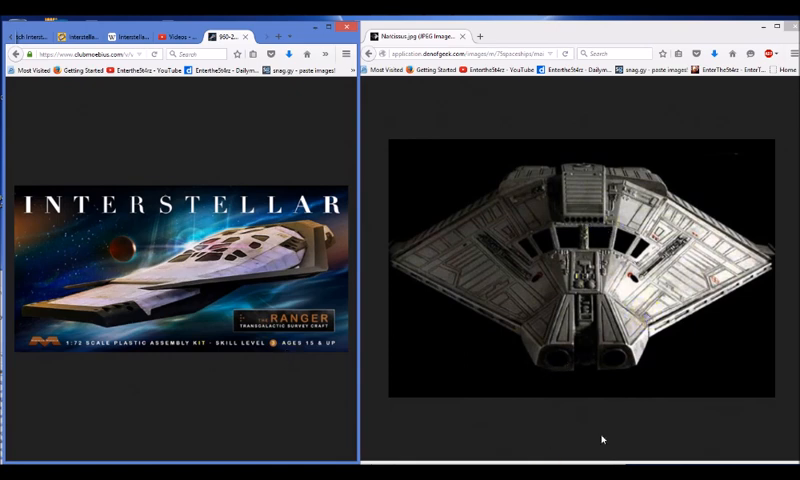
{"action": "mouse_move", "coordinate": [528, 384]}
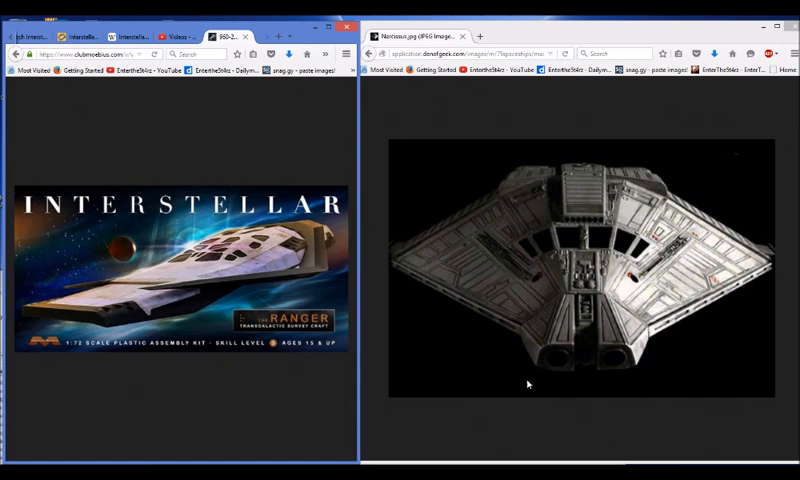
{"action": "mouse_move", "coordinate": [428, 428]}
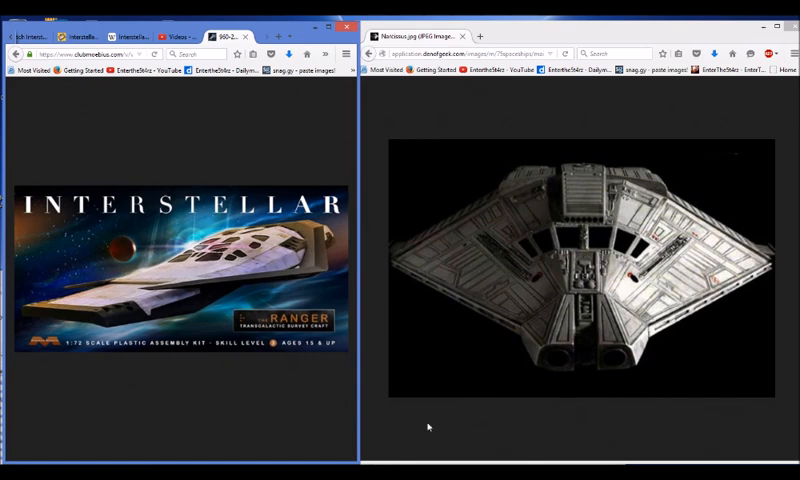
{"action": "mouse_move", "coordinate": [268, 404]}
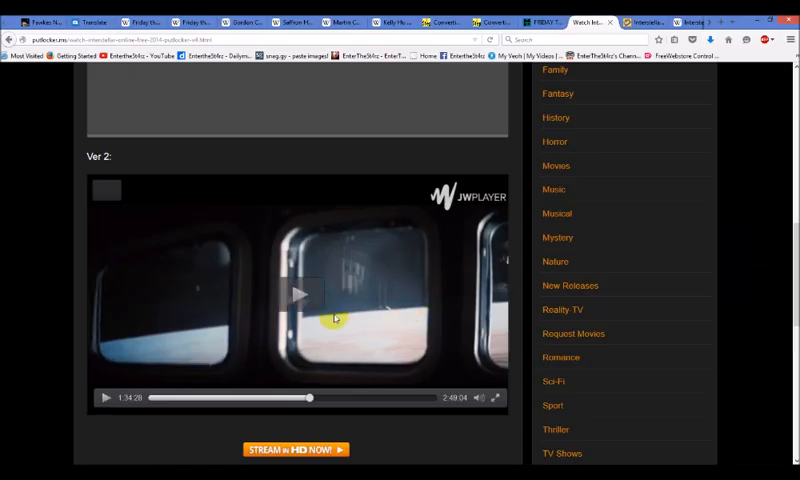
{"action": "mouse_move", "coordinate": [372, 322]}
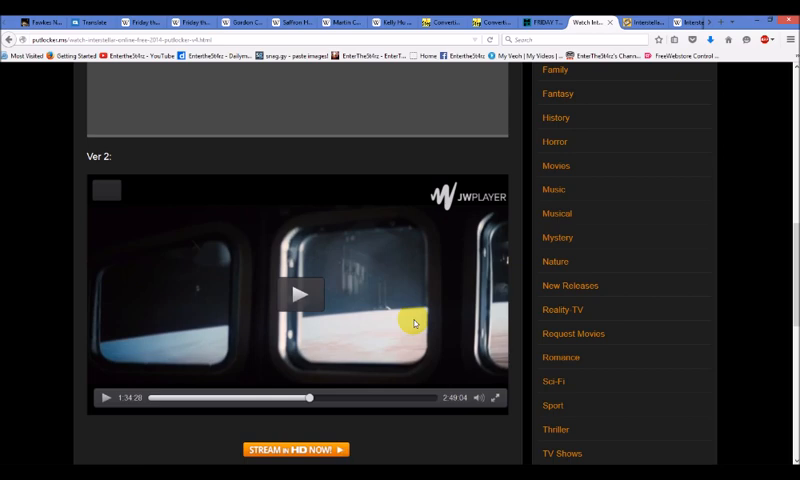
Resume the paused Interstellar clip past the spacecraft window scene.
{"action": "left_click", "coordinate": [200, 408]}
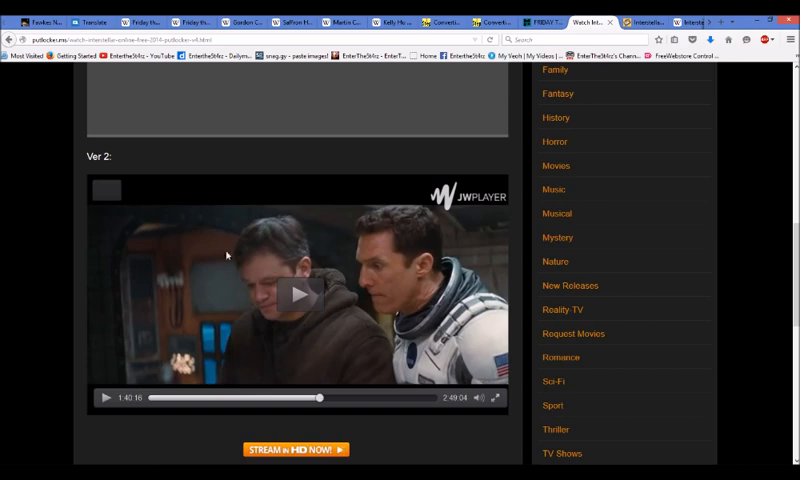
{"action": "mouse_move", "coordinate": [424, 56]}
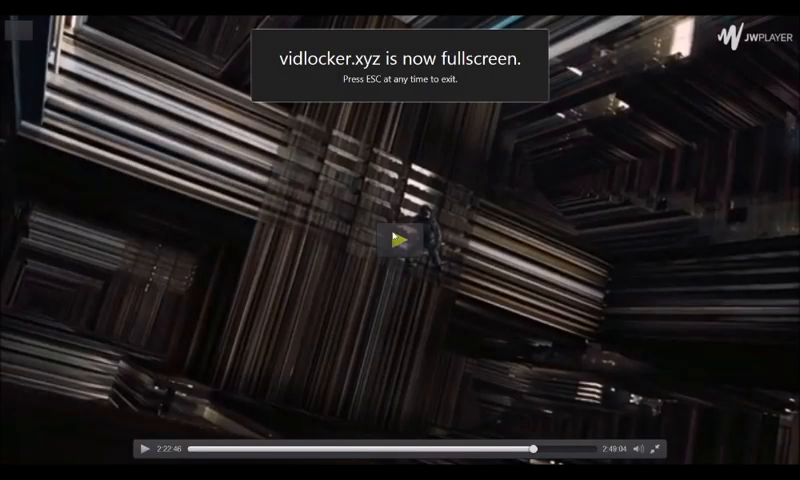
{"action": "mouse_move", "coordinate": [540, 280]}
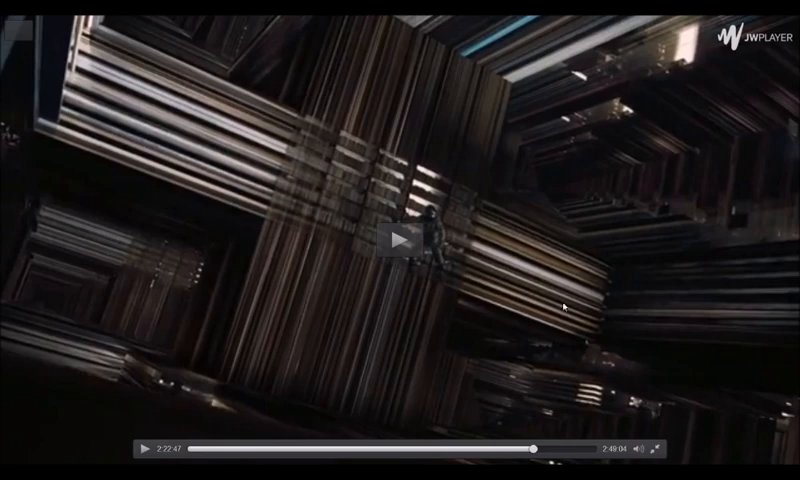
{"action": "mouse_move", "coordinate": [146, 450]}
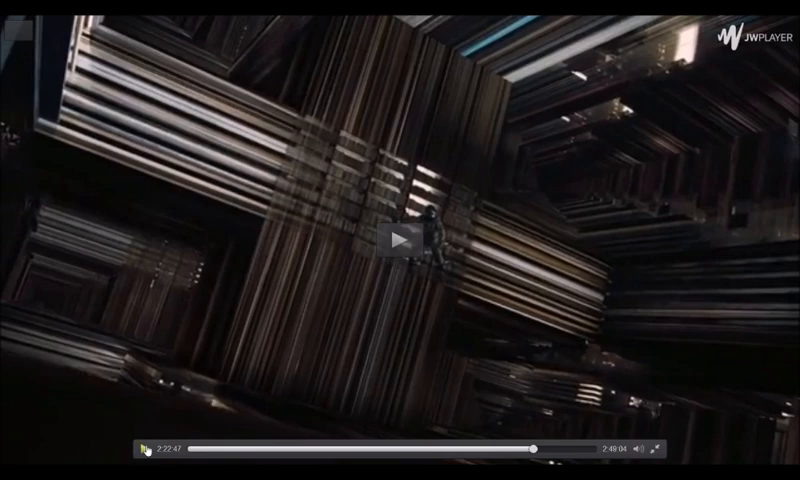
Skip the full-screen Interstellar clip ahead from the tesseract scene to the bookshelf scene.
{"action": "left_click", "coordinate": [668, 448]}
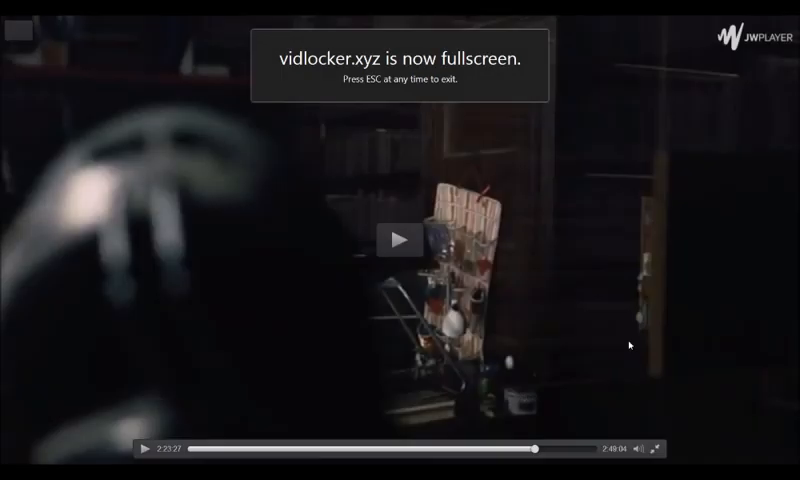
{"action": "mouse_move", "coordinate": [456, 182]}
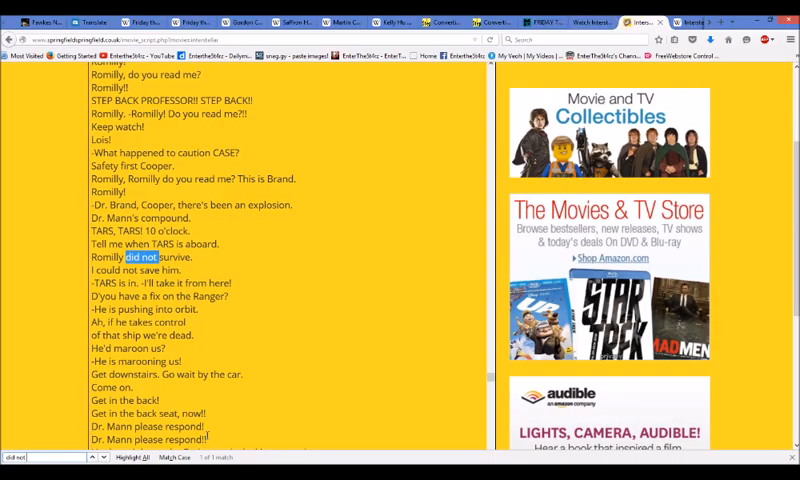
Bring up the find bar on the Interstellar script page to search the dialogue.
{"action": "scroll", "scroll_direction": "down", "scroll_amount": 3}
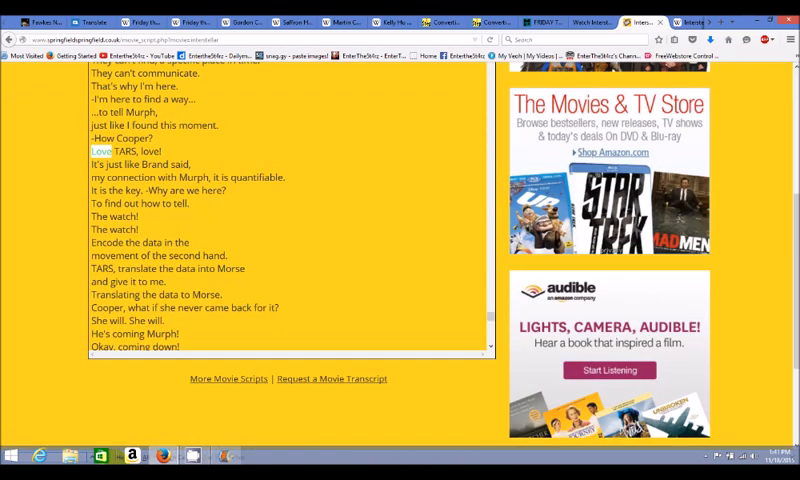
{"action": "key", "text": "ctrl+f"}
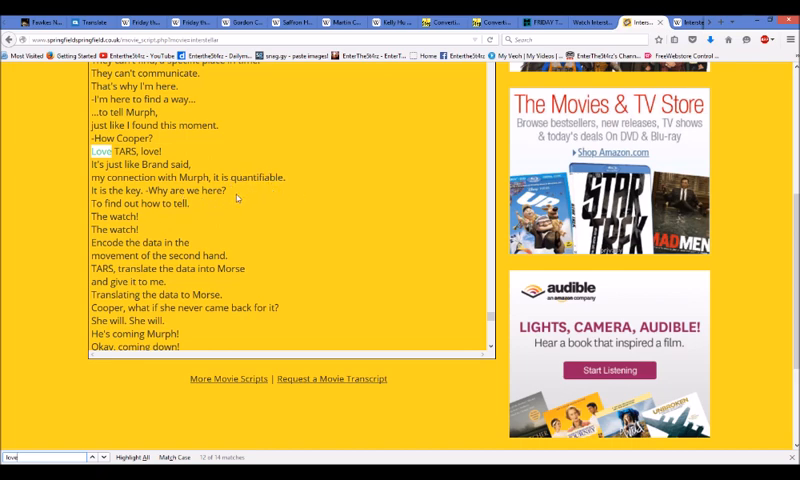
{"action": "mouse_move", "coordinate": [196, 216]}
{"action": "type", "text": "farming"}
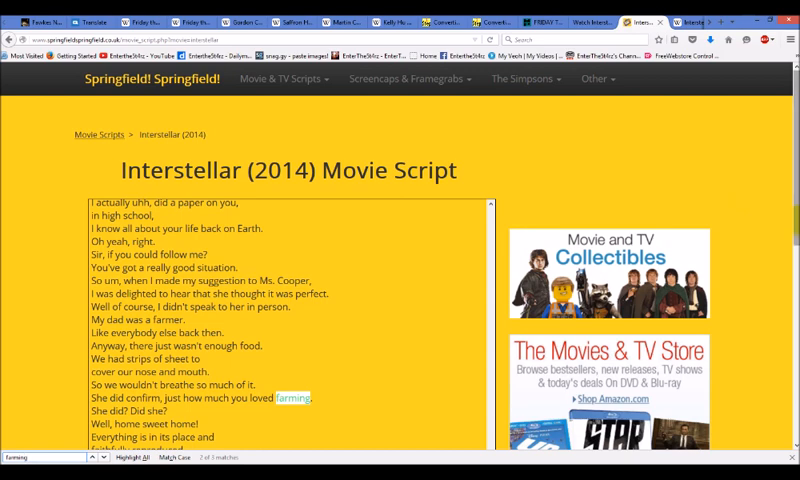
Scroll down the script toward the line 'You told them I liked farming'.
{"action": "scroll", "scroll_direction": "down", "scroll_amount": 3}
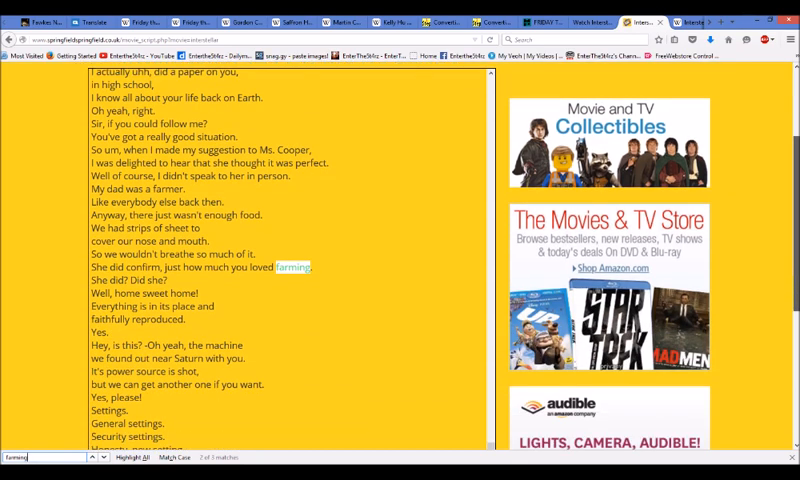
{"action": "scroll", "scroll_direction": "down", "scroll_amount": 3}
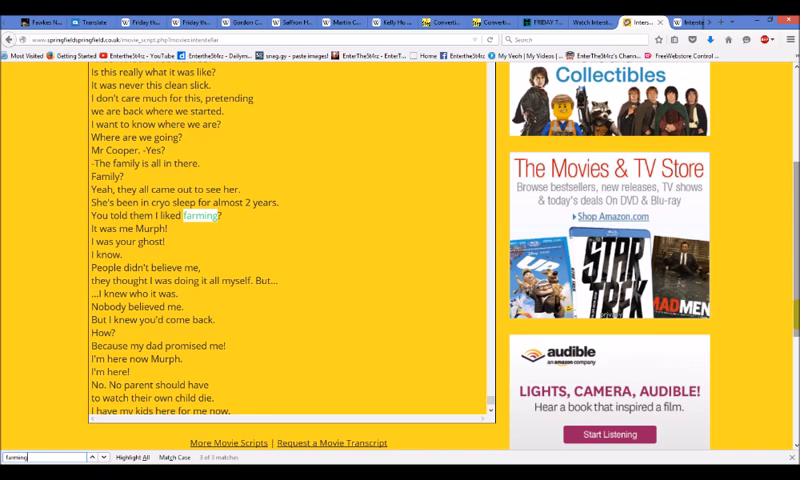
{"action": "mouse_move", "coordinate": [214, 236]}
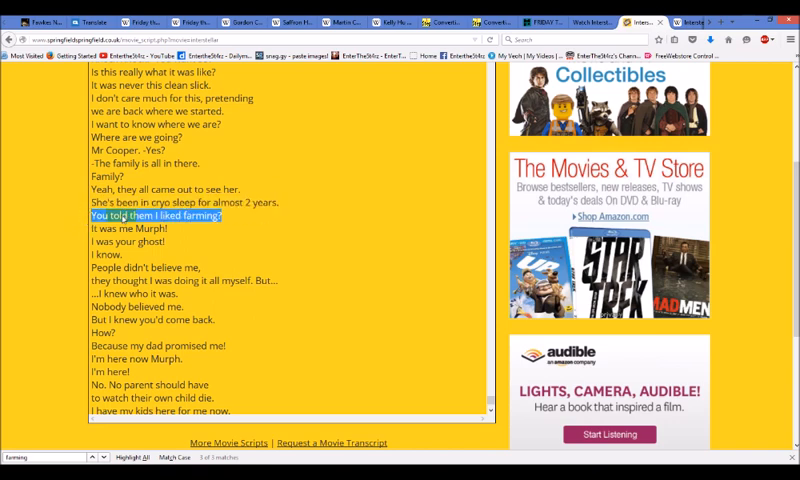
{"action": "mouse_move", "coordinate": [332, 356]}
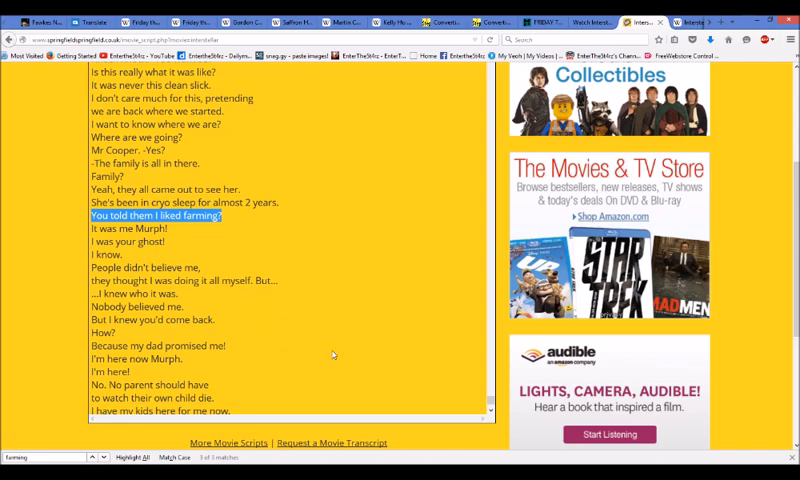